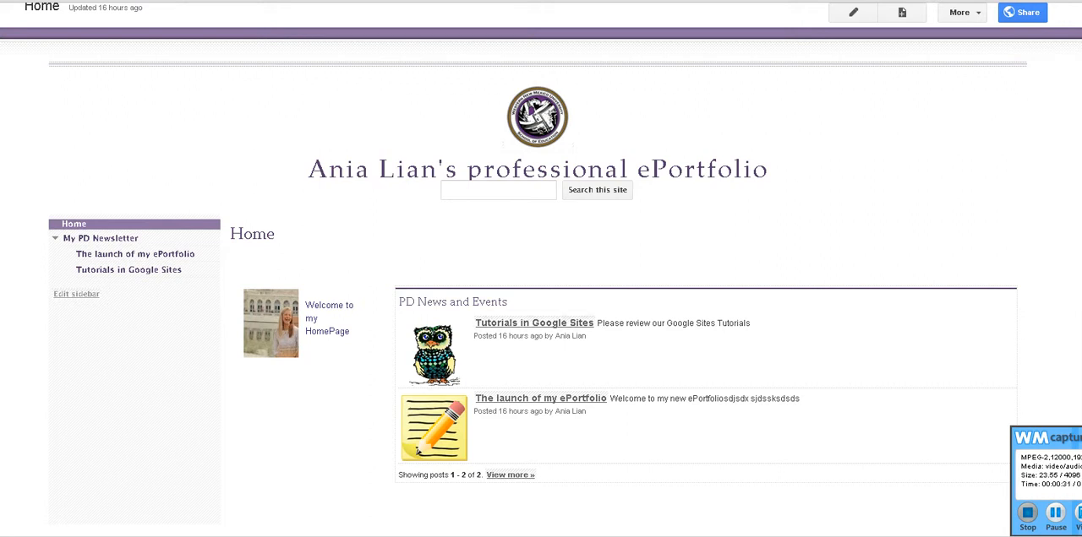
- Switch the Home page to a three-column layout and save it
click(853, 12)
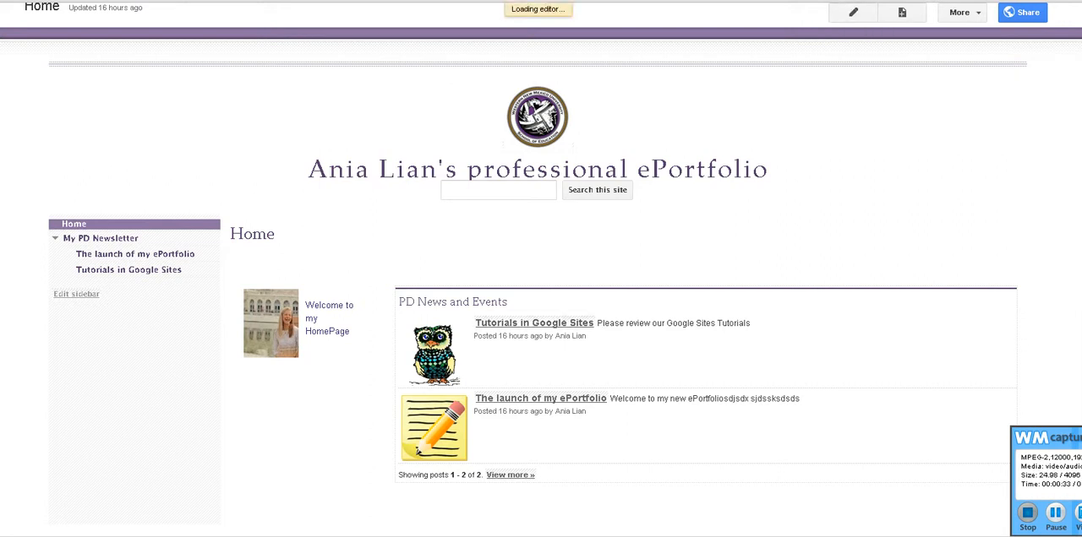
click(853, 11)
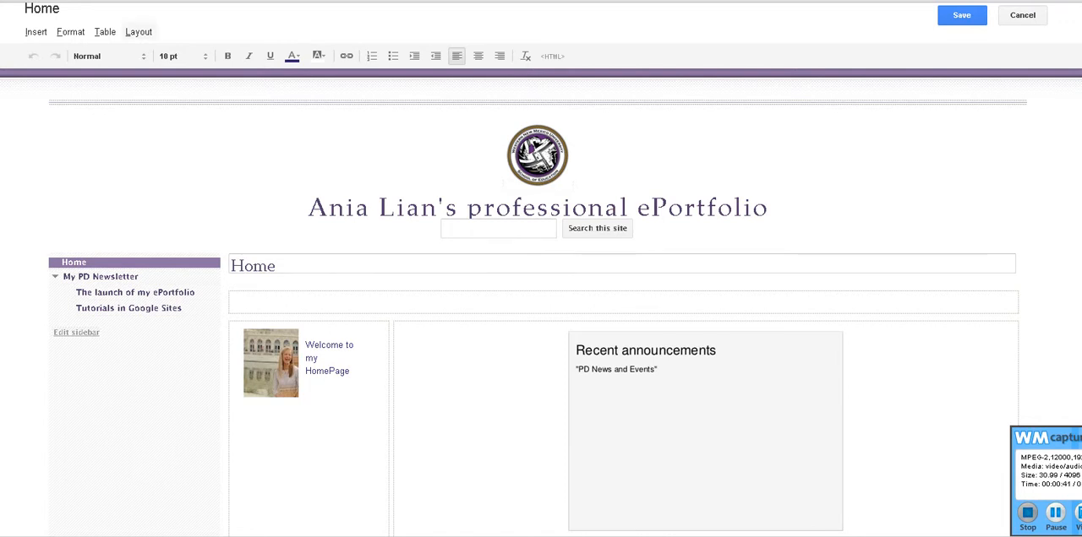
click(138, 32)
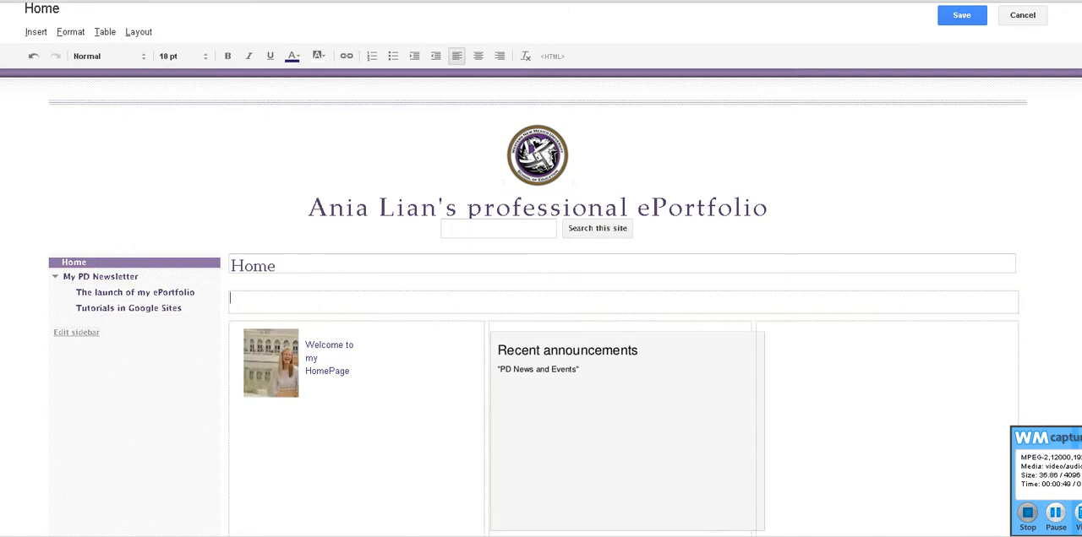
mouse_move(961, 15)
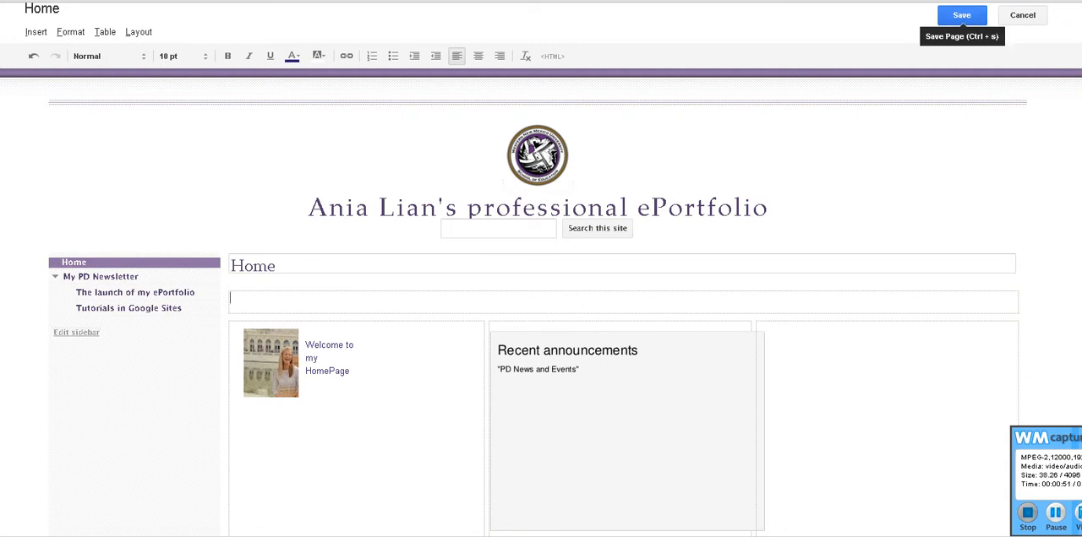
click(960, 16)
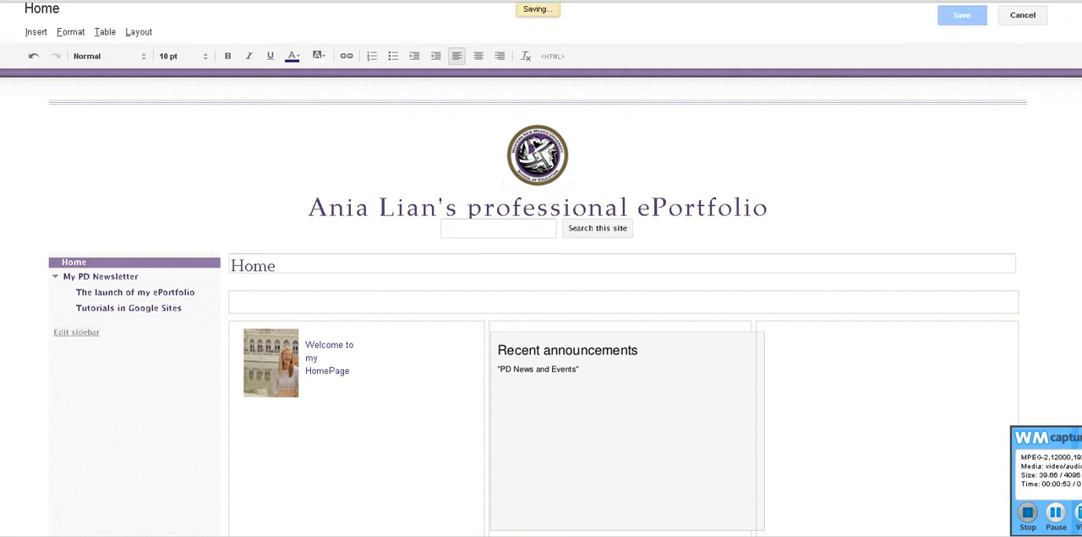
click(960, 15)
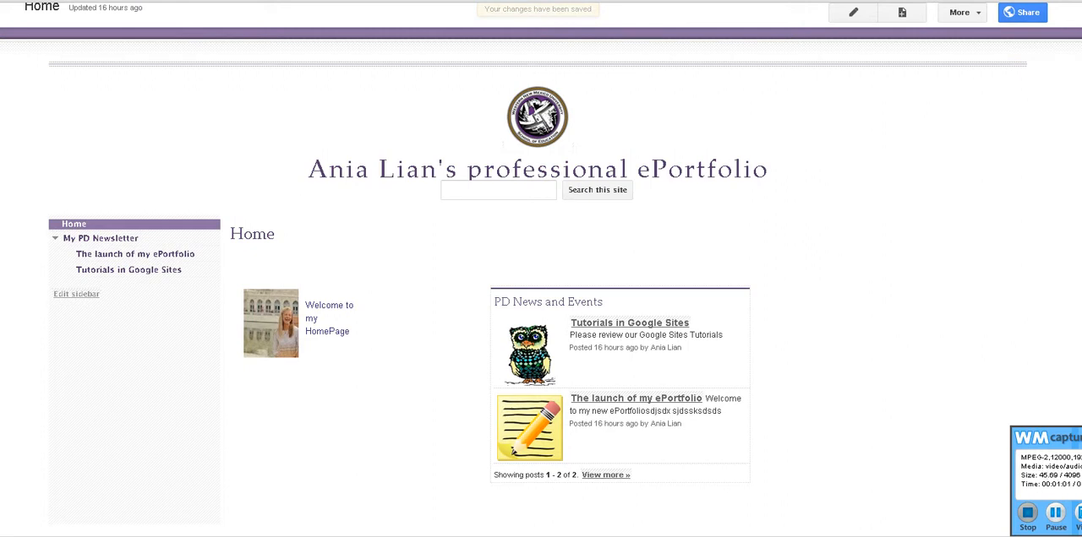
mouse_move(852, 12)
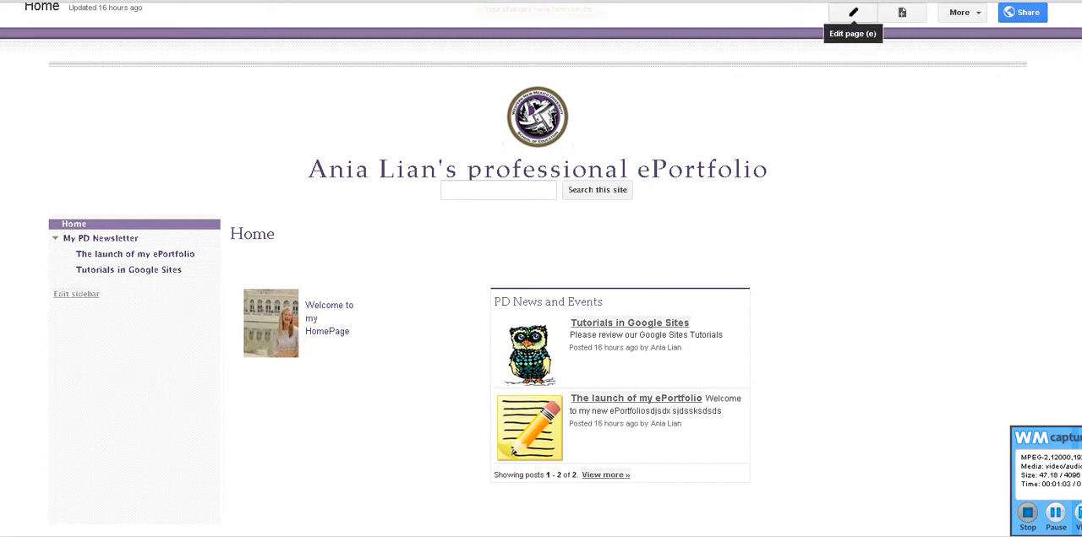
- Move the PD News and Events gadget into the right-hand column and save the page
click(852, 12)
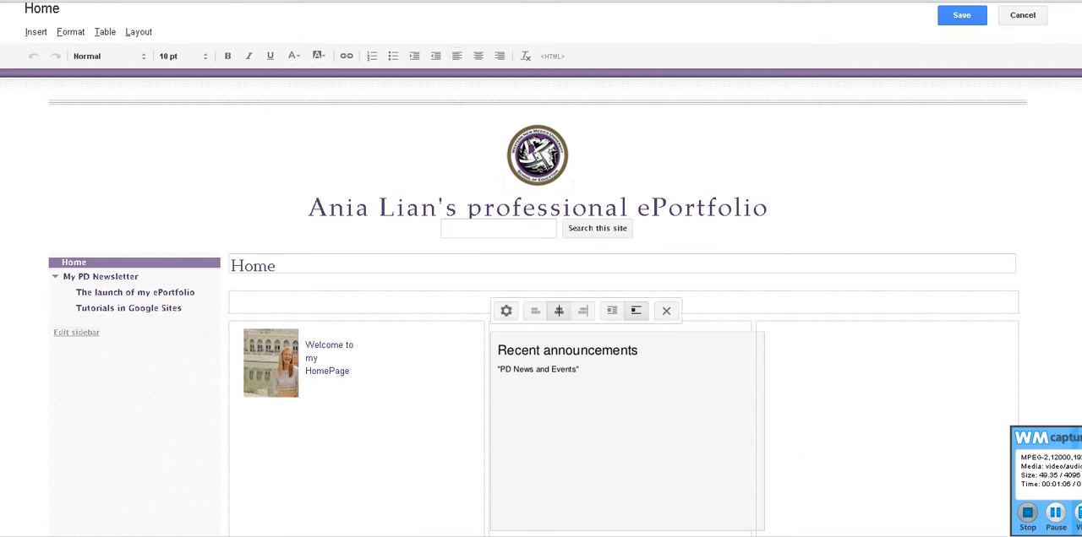
mouse_move(666, 311)
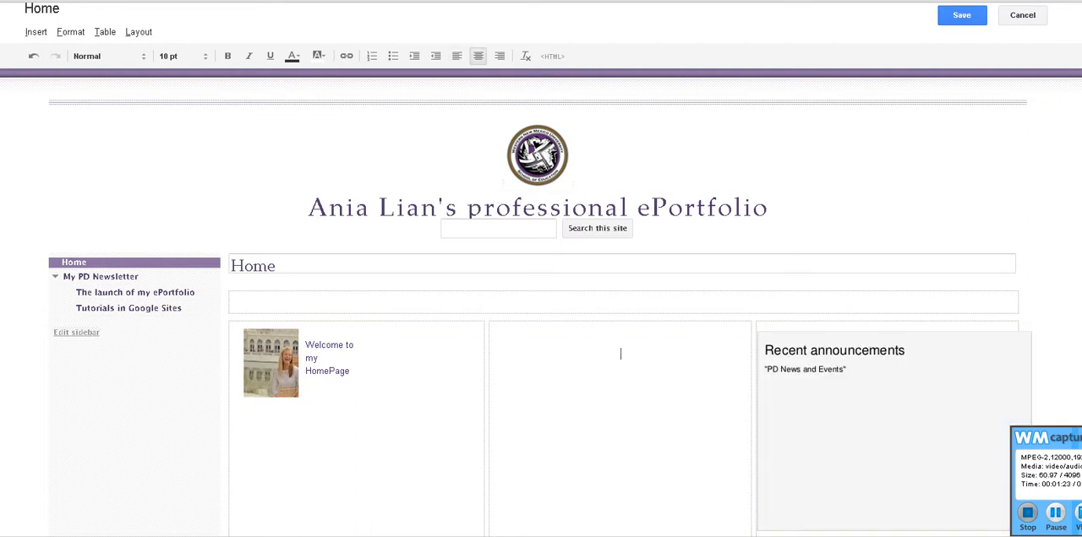
click(961, 15)
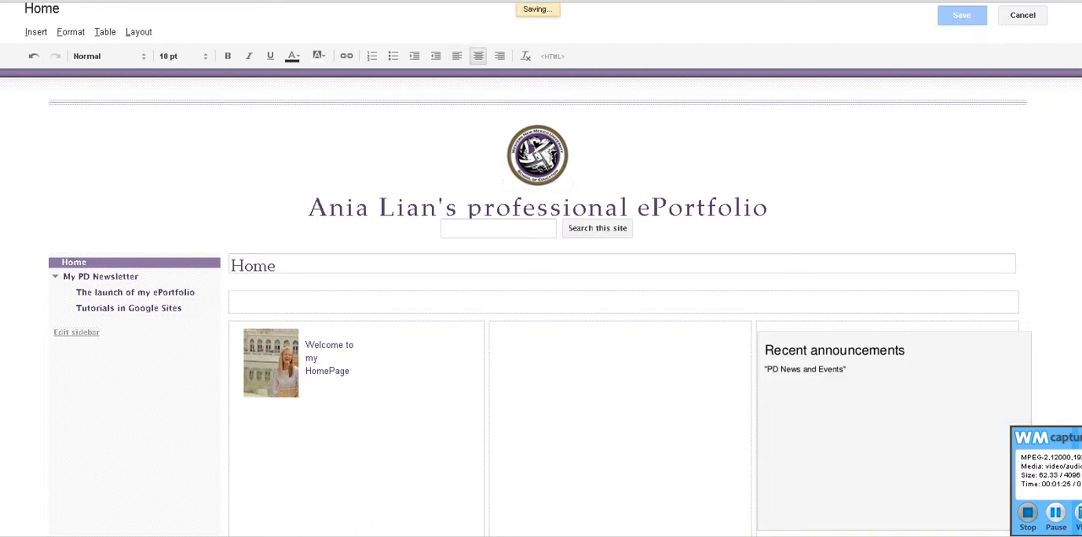
click(960, 15)
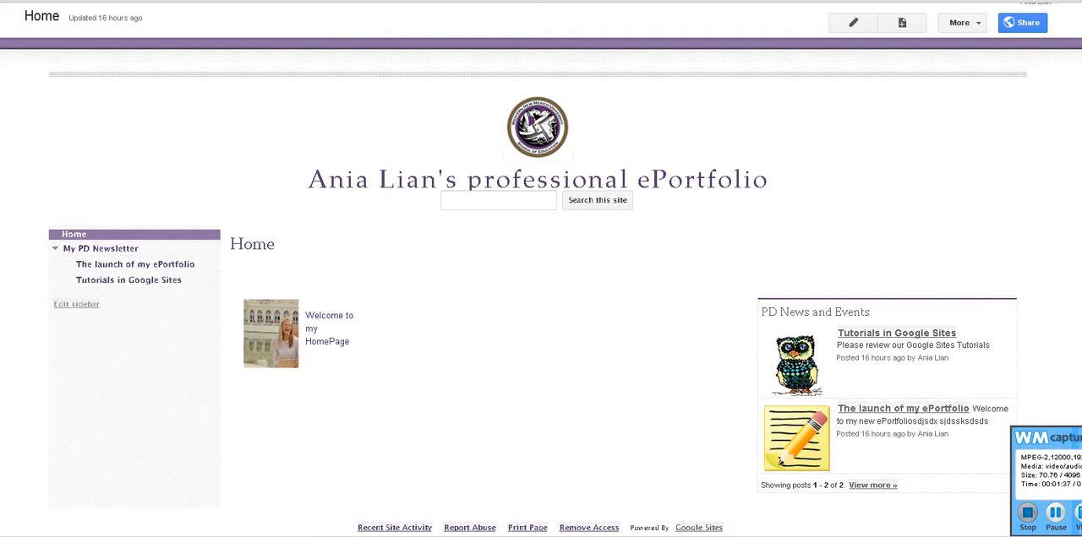
mouse_move(852, 23)
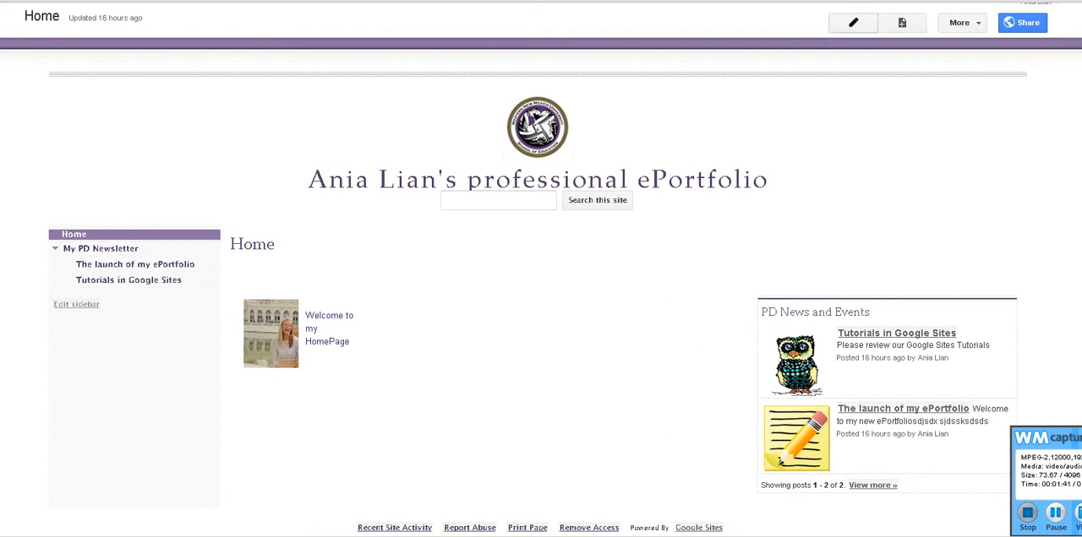
click(852, 23)
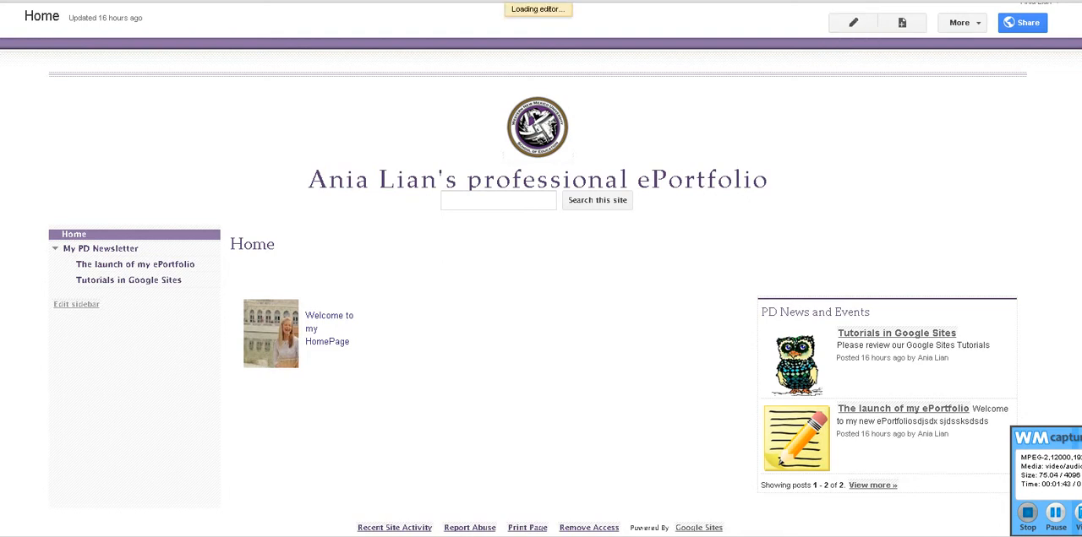
click(852, 21)
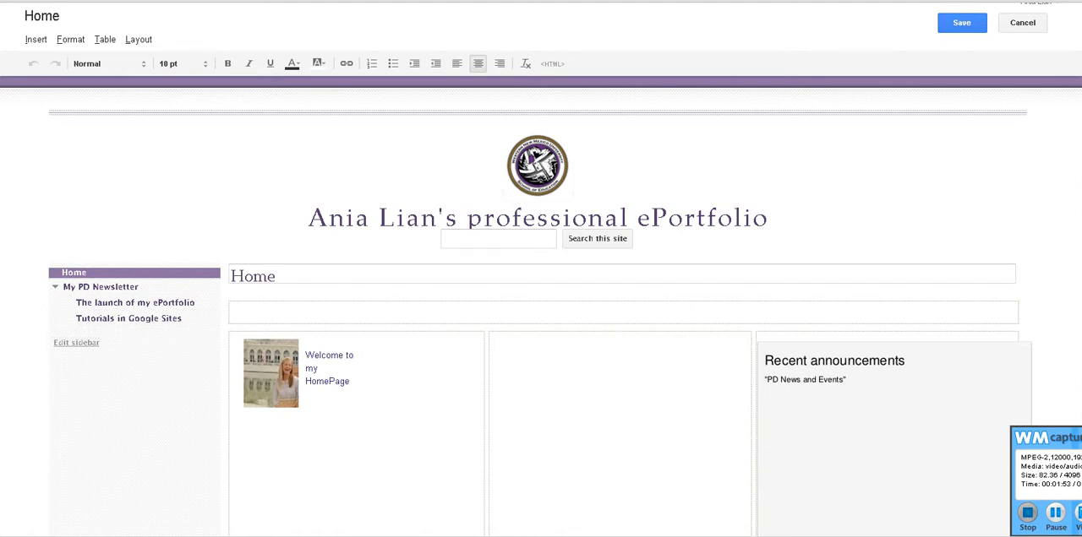
click(621, 338)
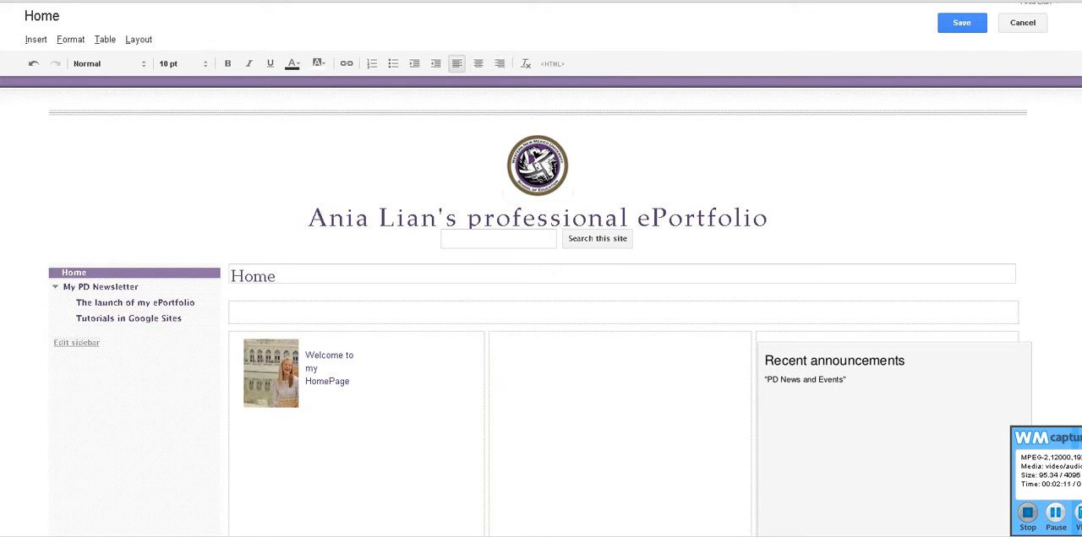
click(477, 64)
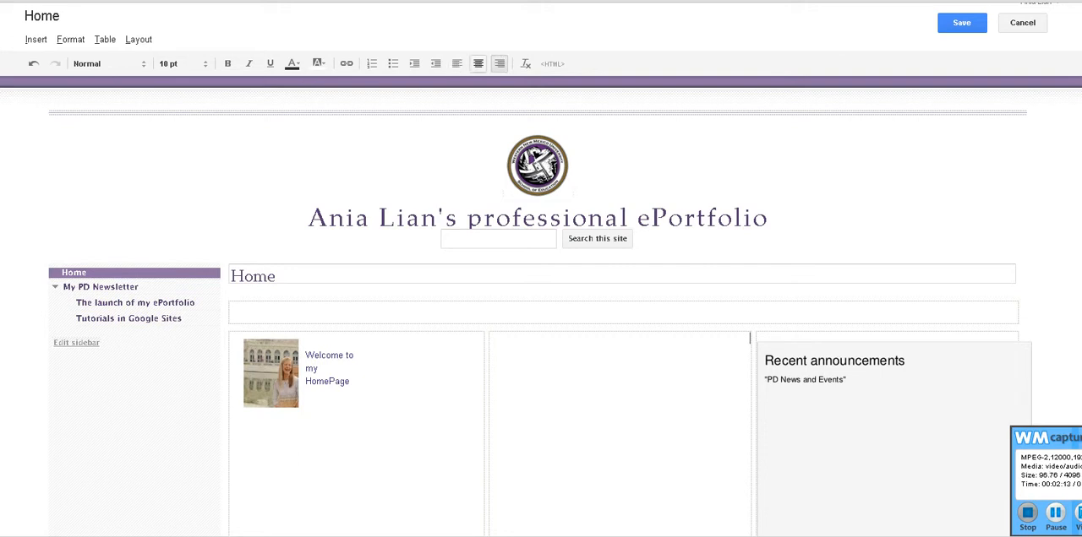
click(456, 64)
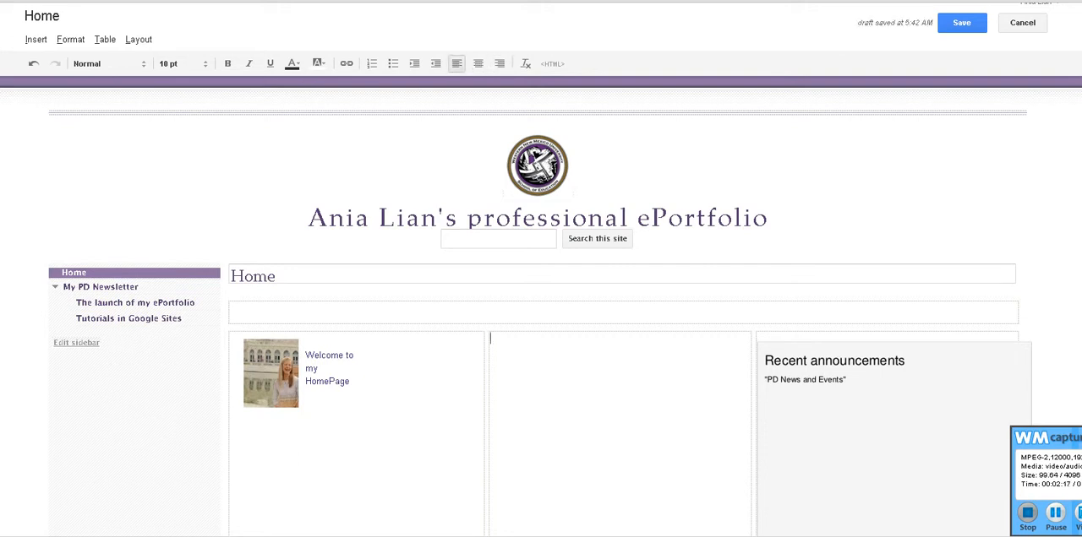
click(36, 39)
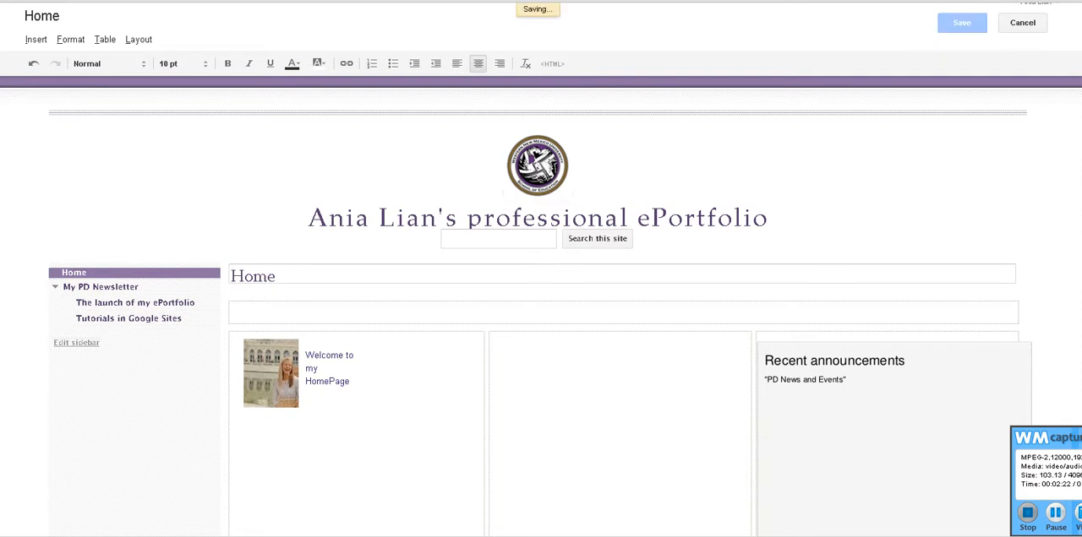
click(961, 23)
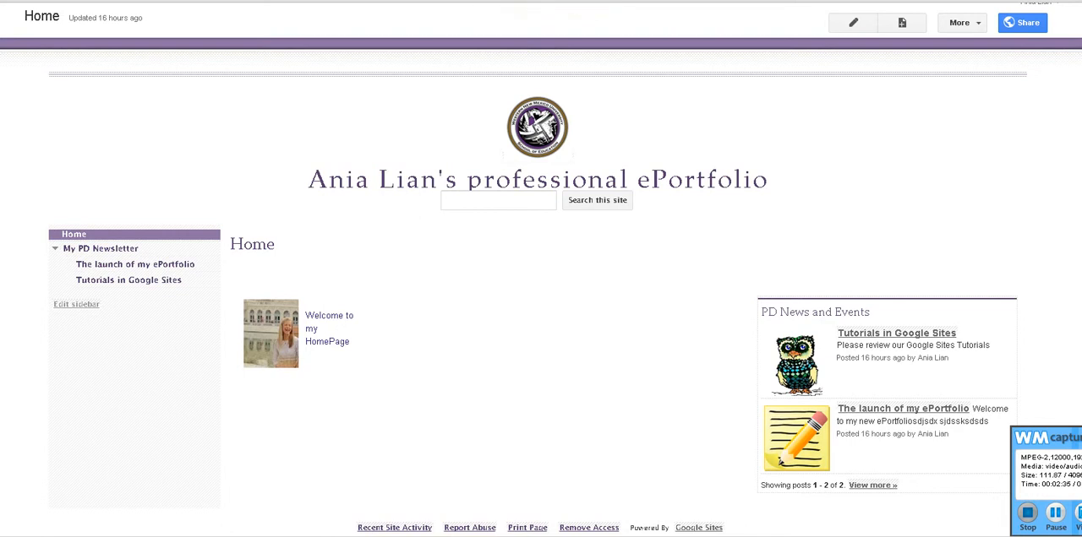
mouse_move(901, 23)
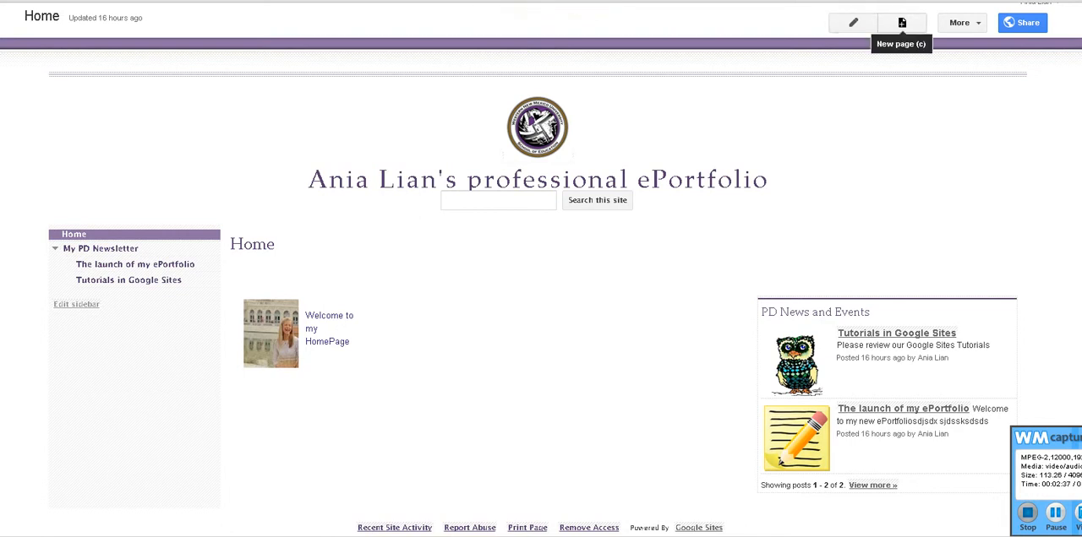
- Create a top-level List page named 'eLearning Resources'
click(901, 22)
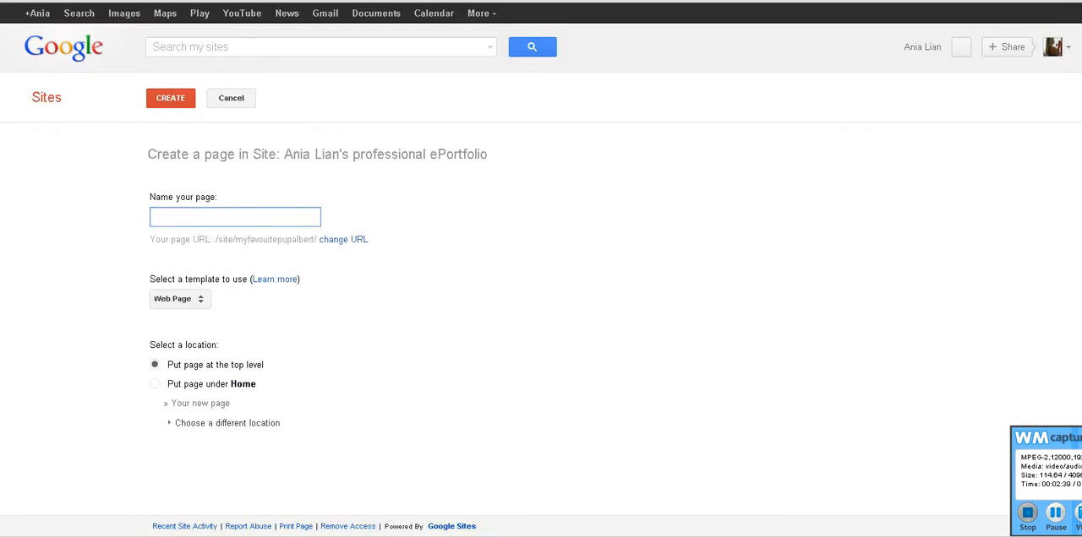
click(235, 217)
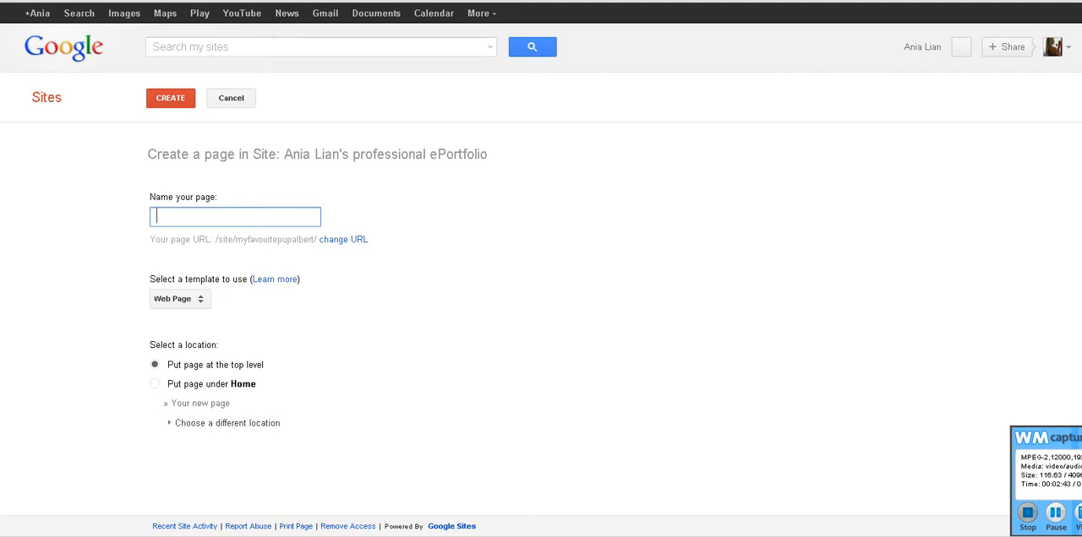
text(e)
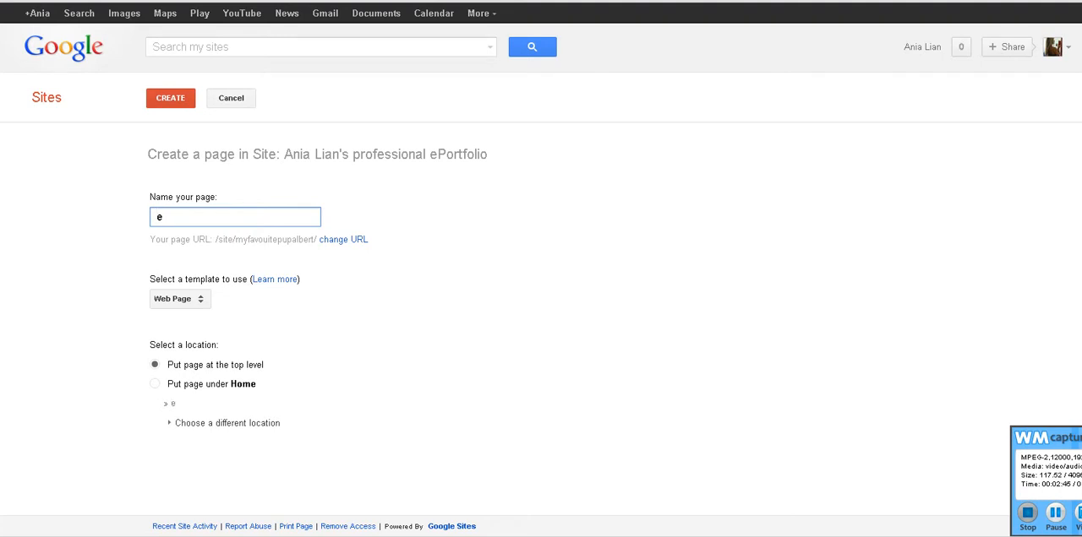
text(Learning Resources)
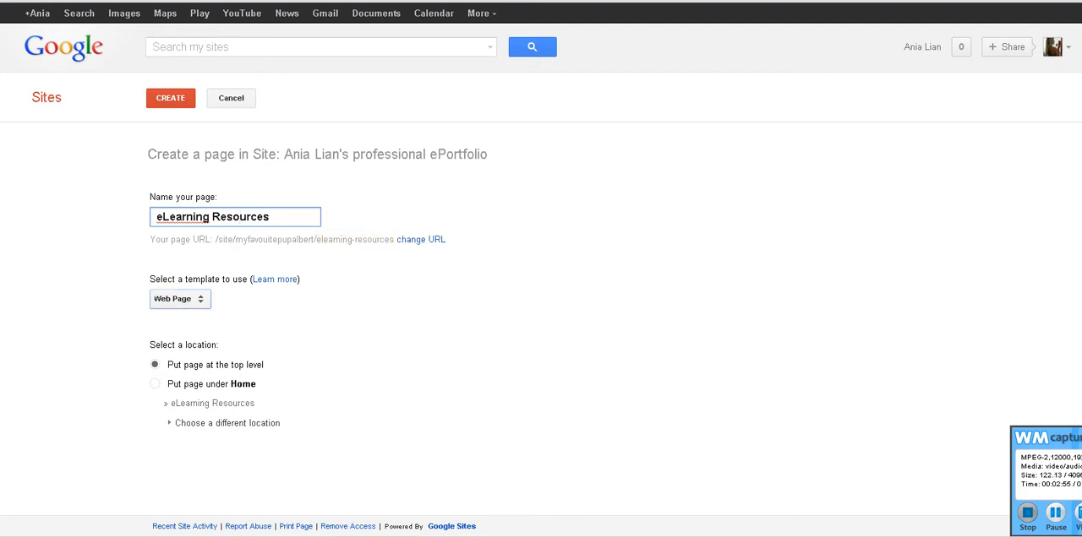
click(180, 298)
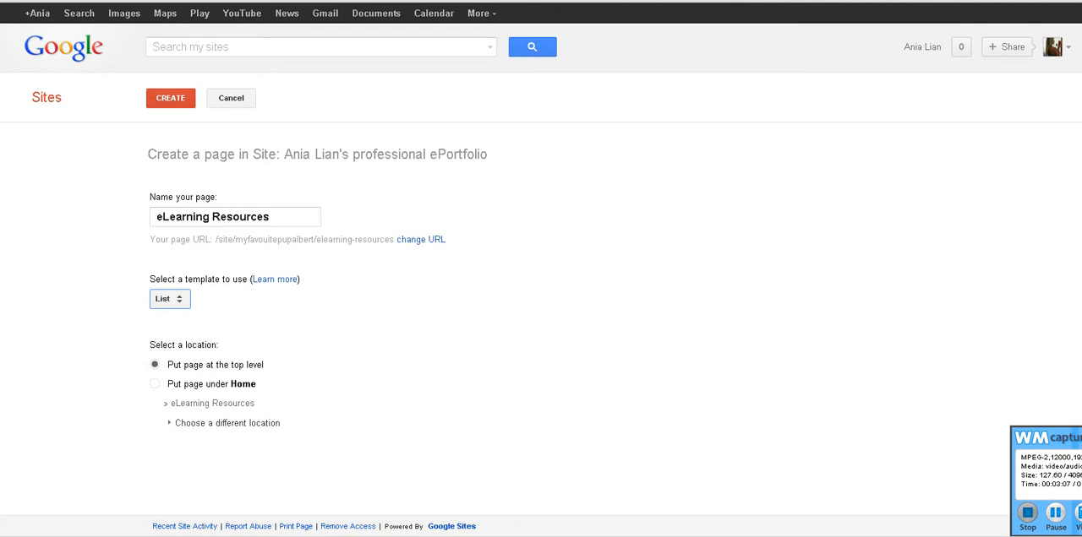
click(155, 384)
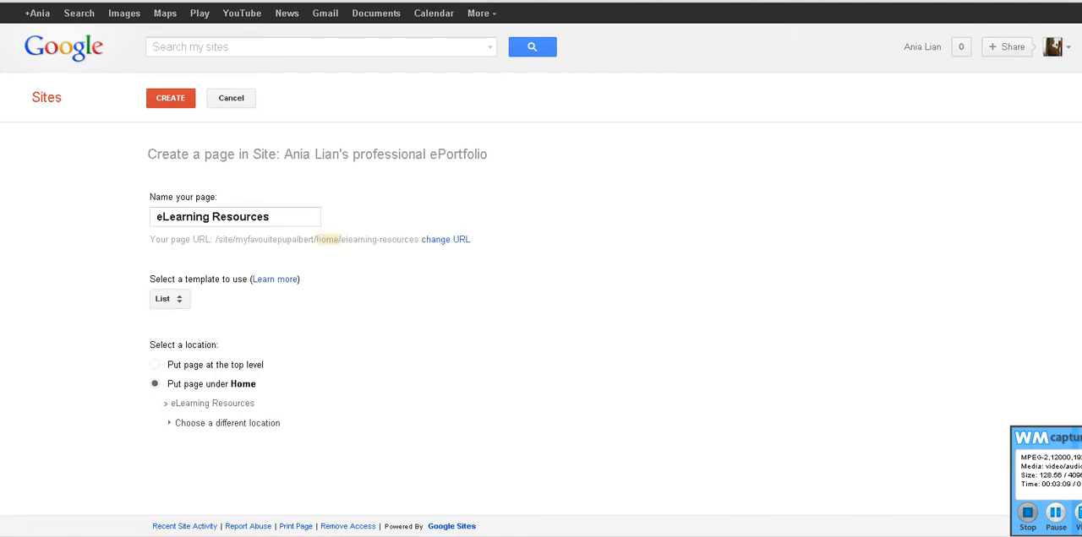
click(155, 364)
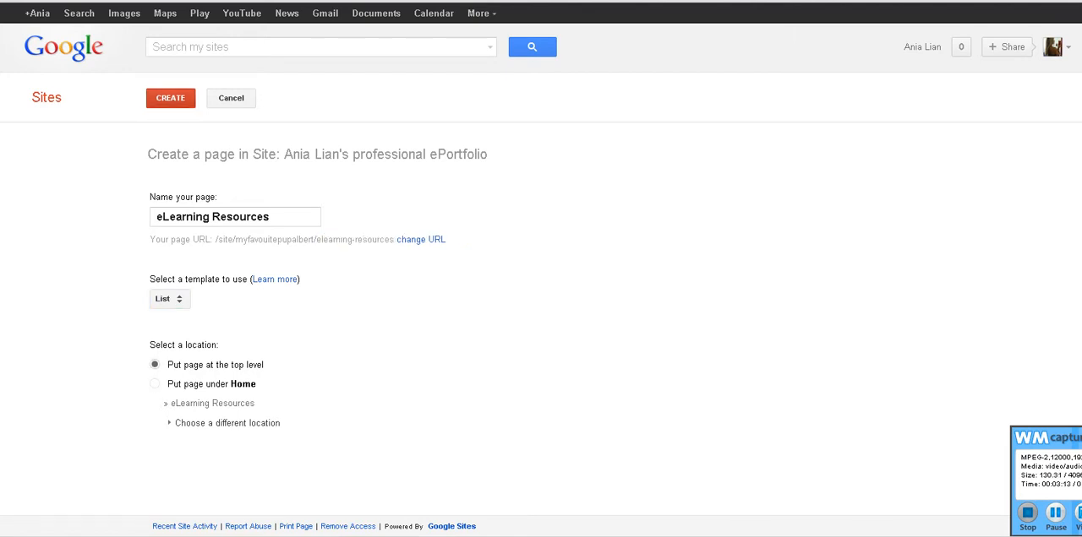
click(170, 98)
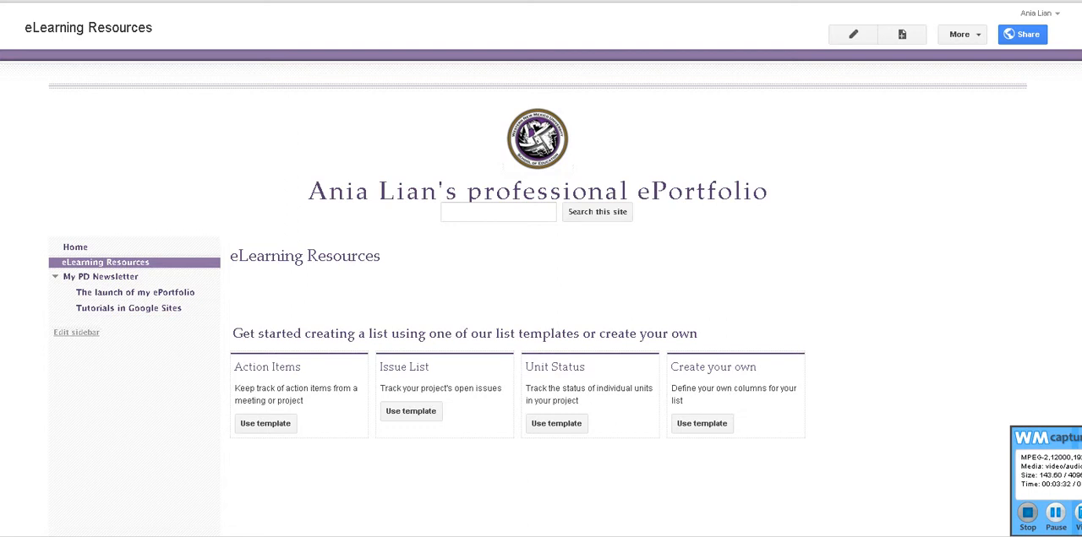
mouse_move(852, 35)
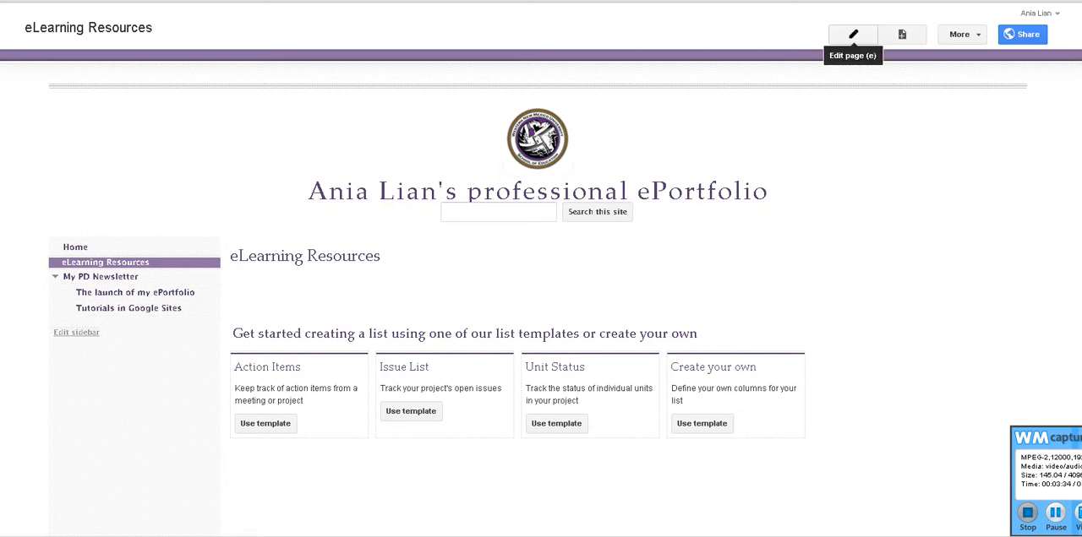
- Retitle the list page 'Resources - eLearning' and save it
click(852, 35)
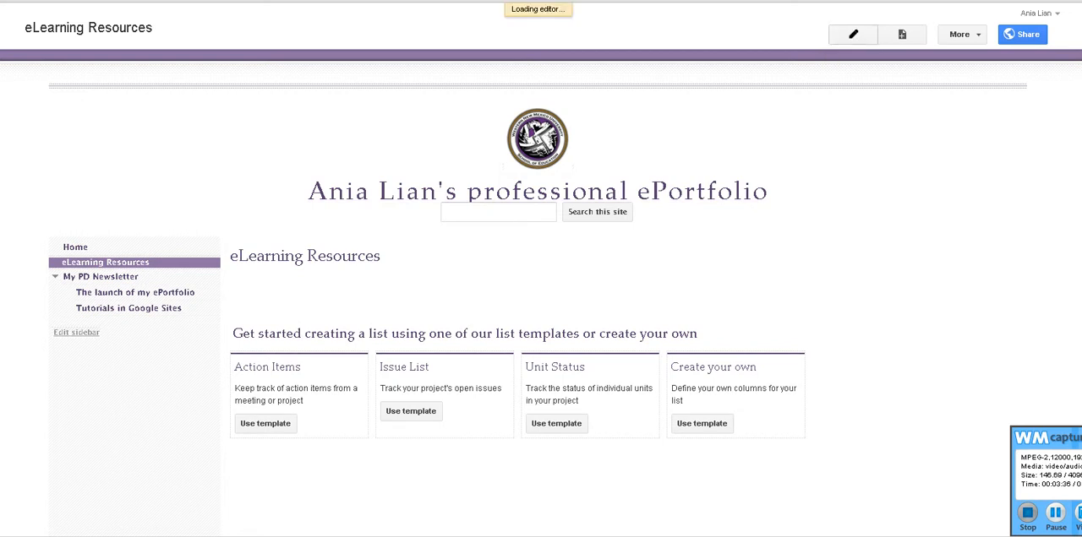
click(852, 34)
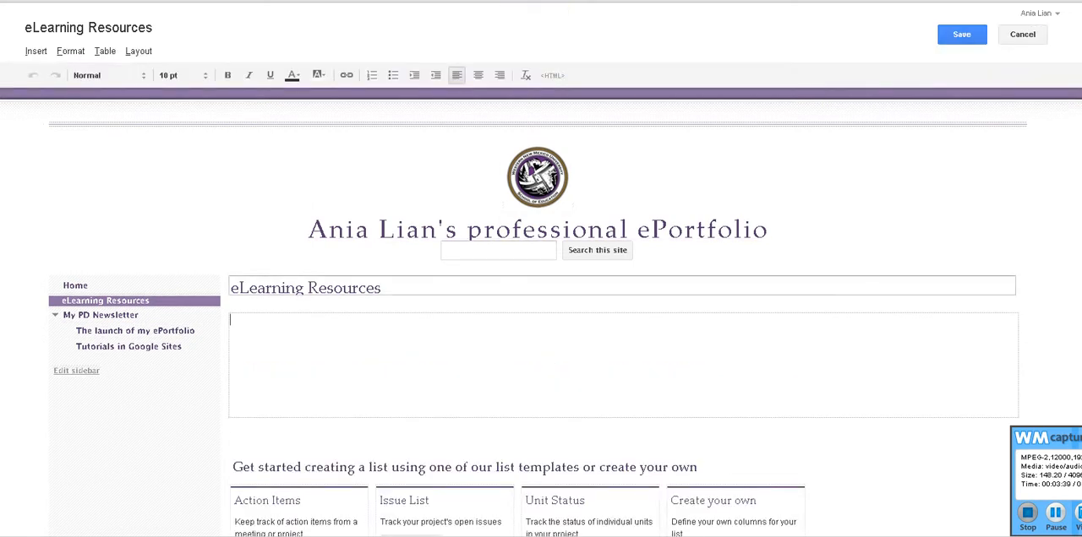
double_click(266, 288)
text(Resources - e)
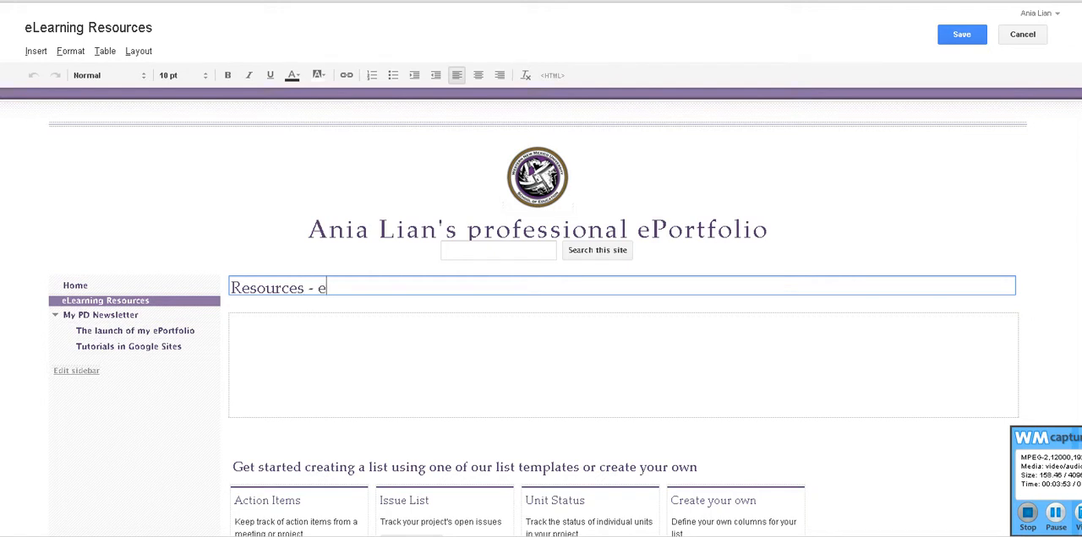
text(Learning)
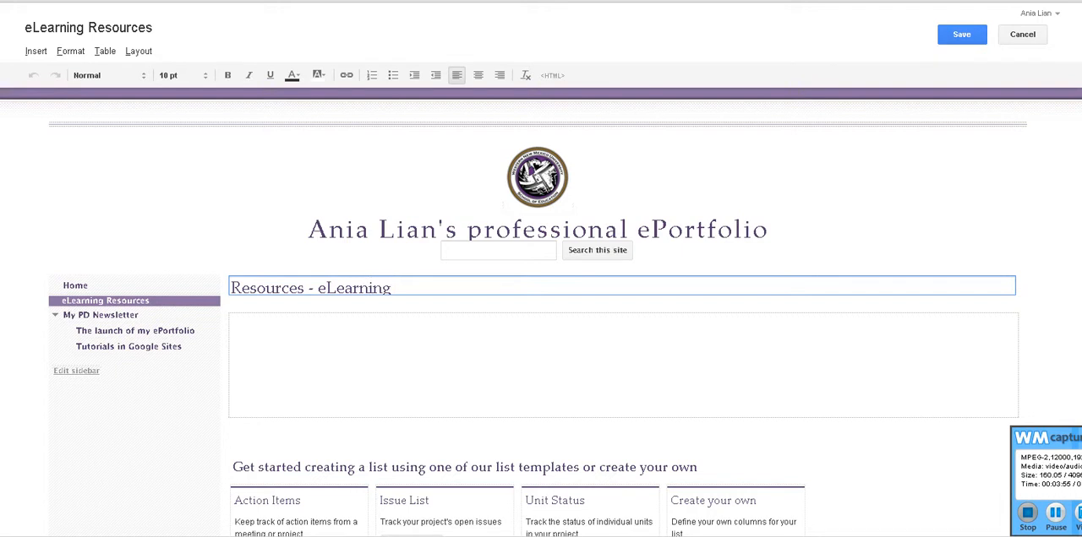
click(390, 288)
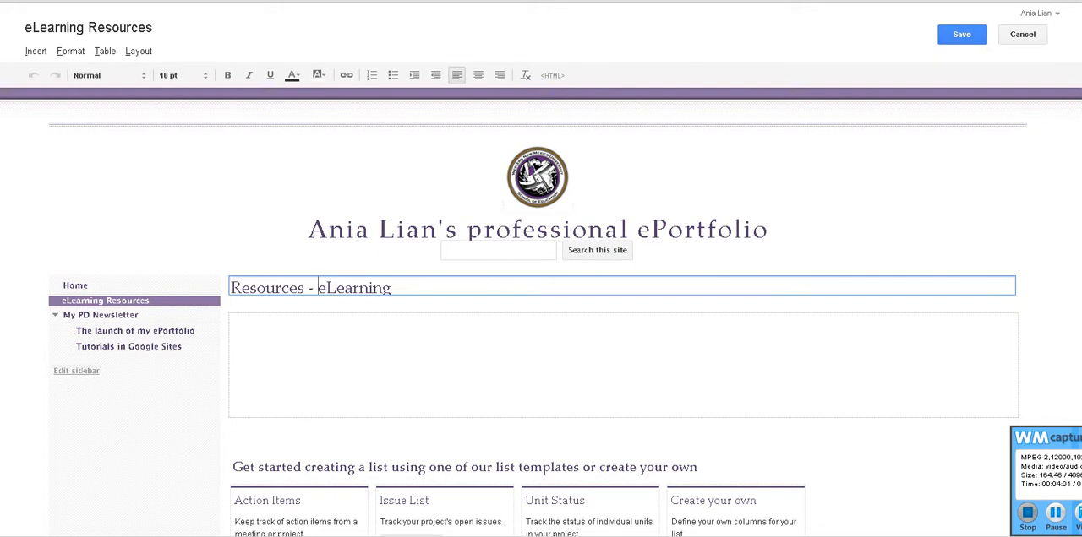
double_click(353, 288)
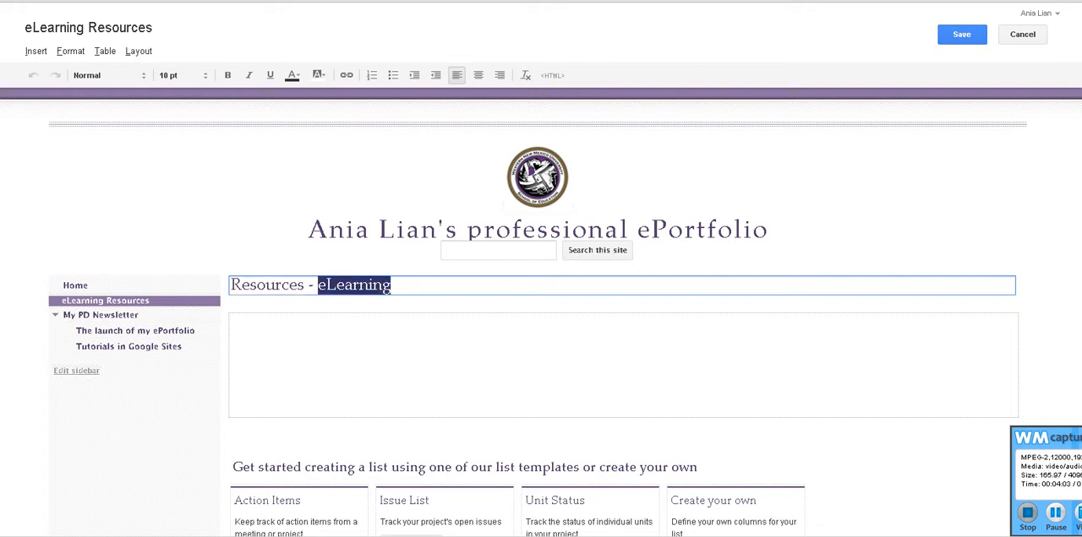
click(338, 321)
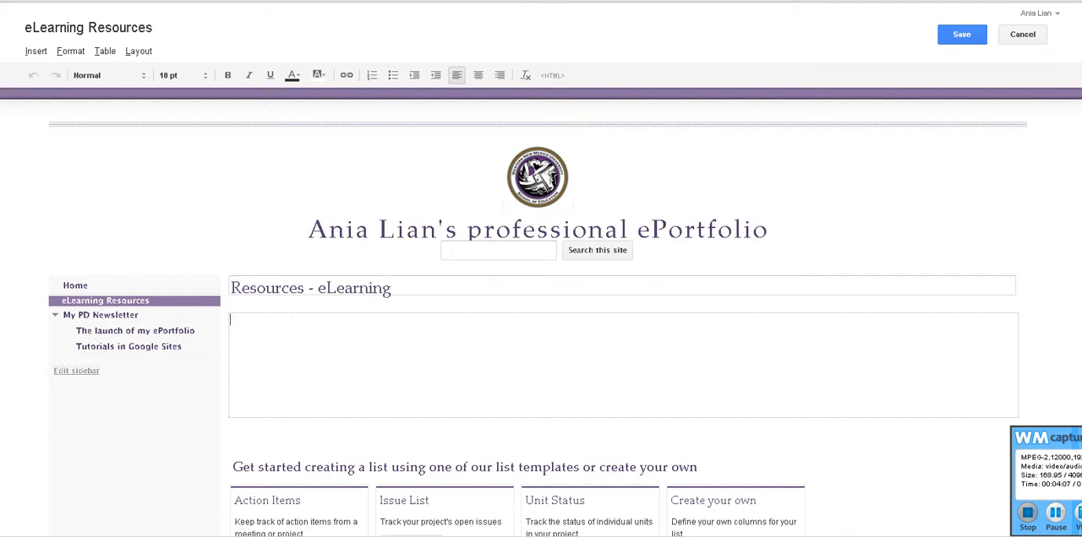
click(960, 35)
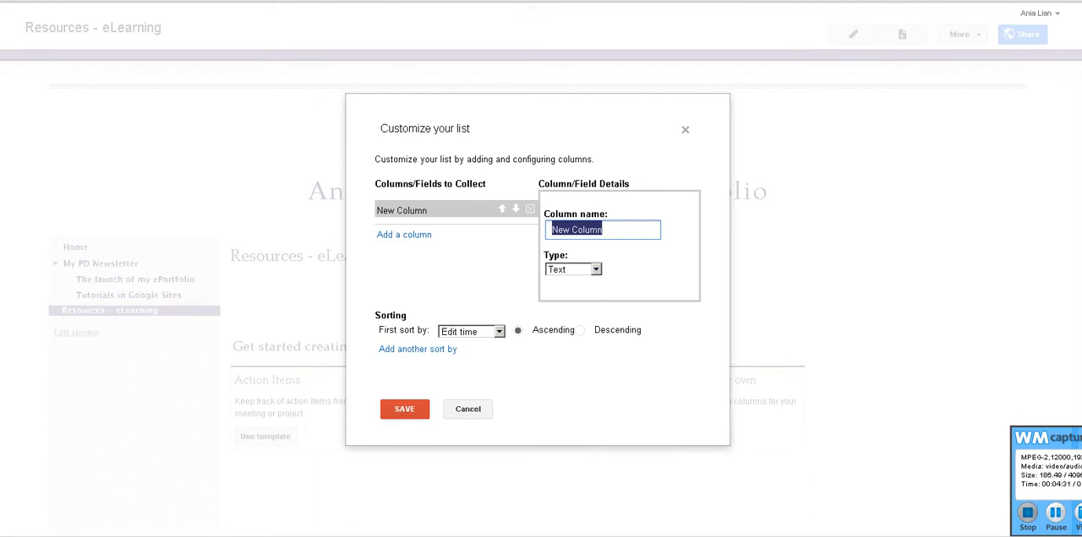
- Start a custom list with an Author column and an Activity column
click(467, 409)
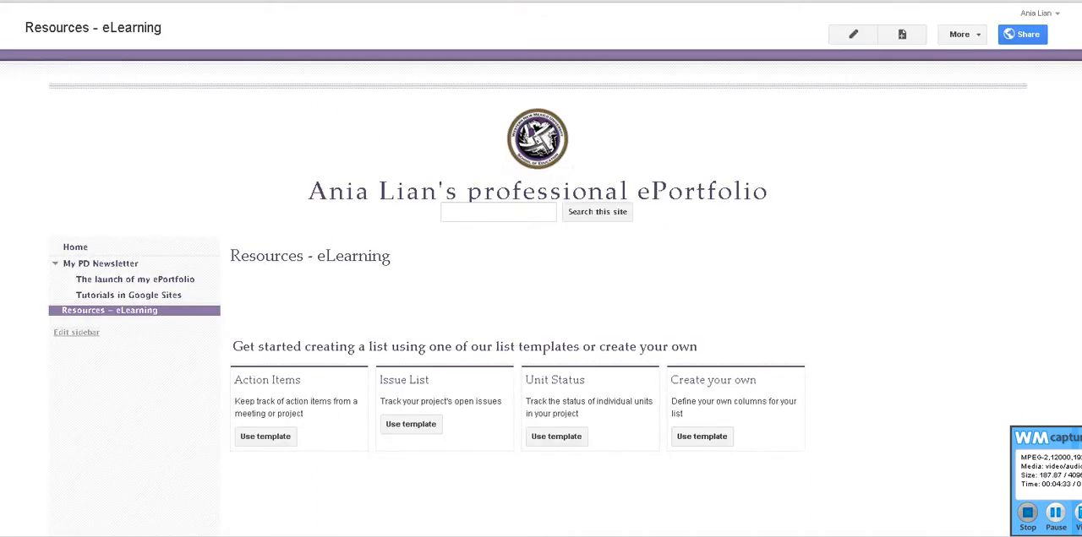
double_click(404, 380)
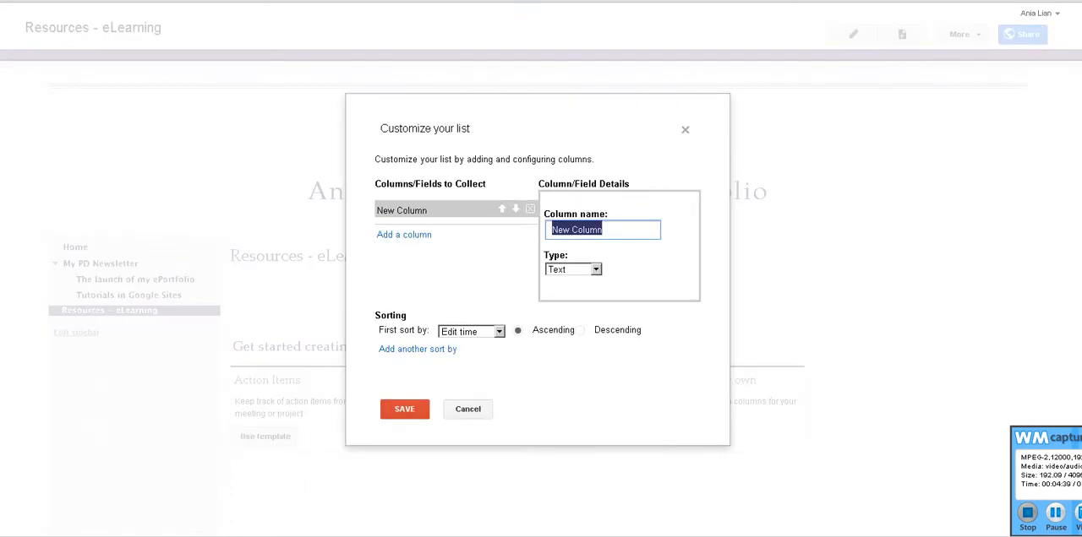
text(Authour)
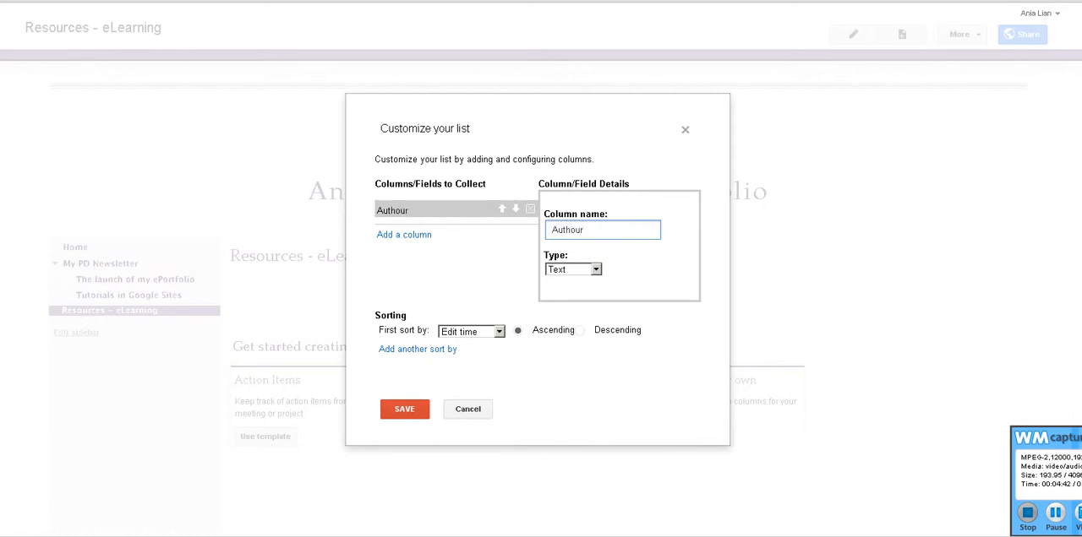
key(Backspace)
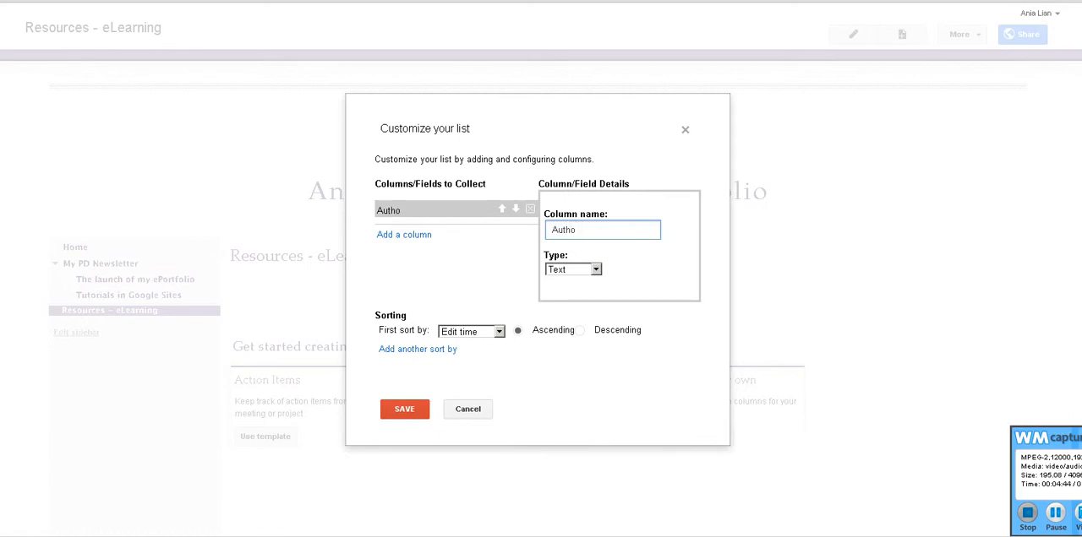
text(r)
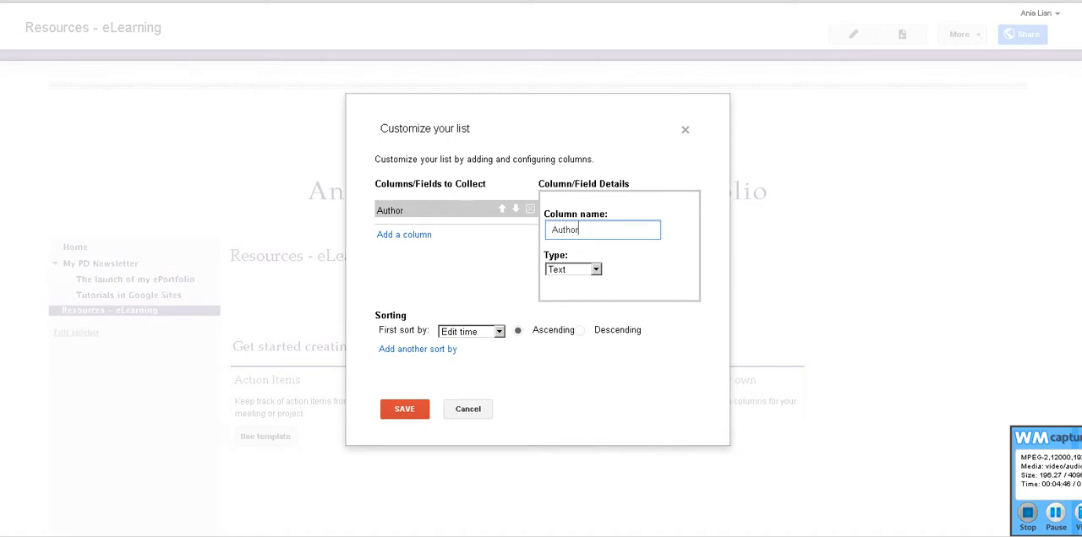
click(573, 269)
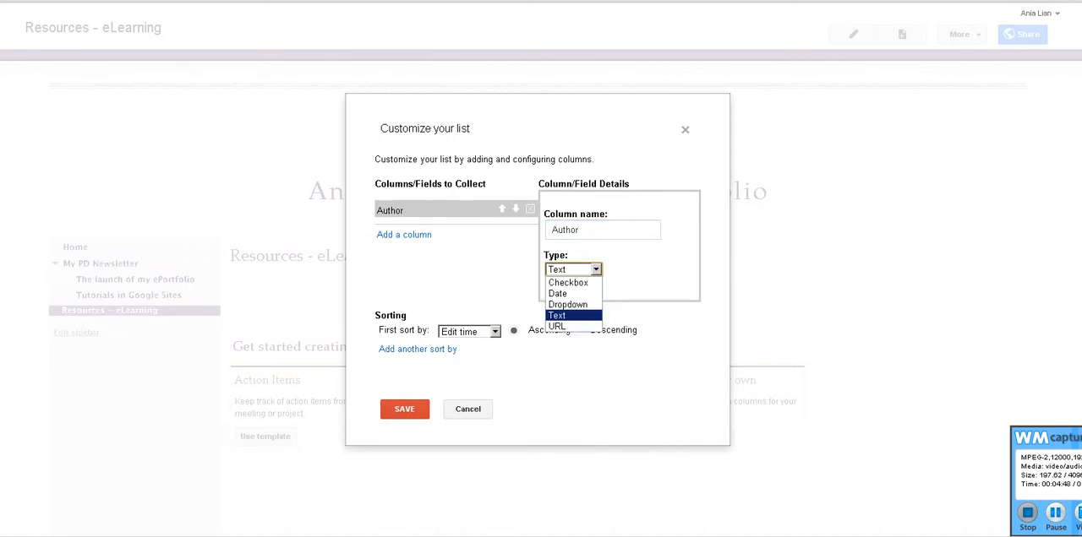
mouse_move(567, 282)
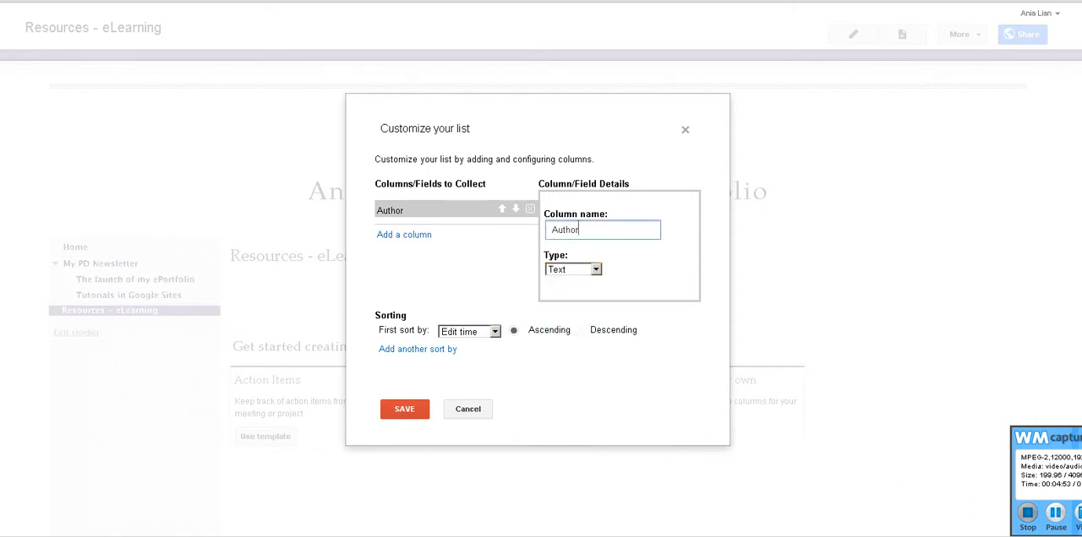
click(403, 235)
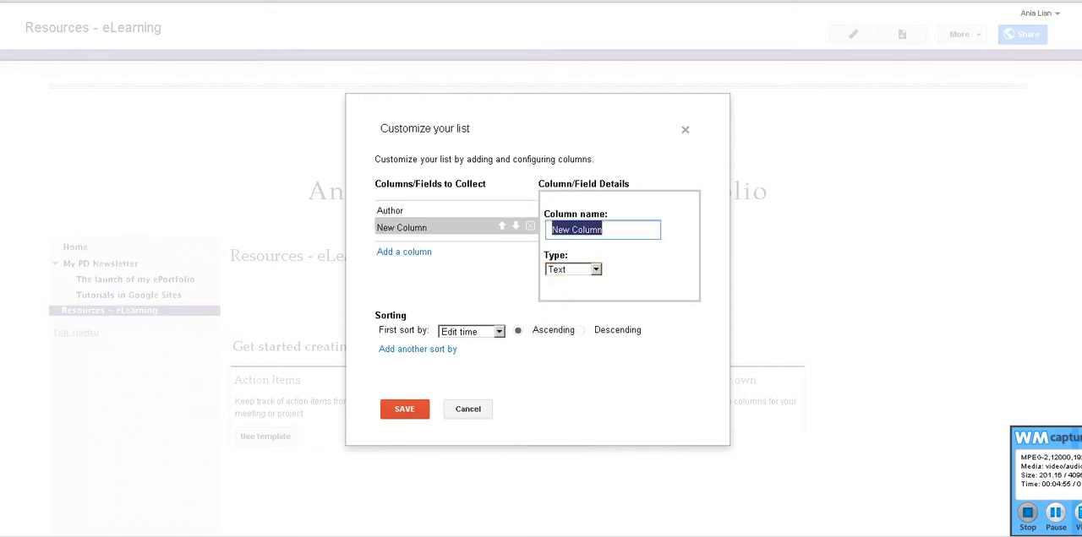
text(activit)
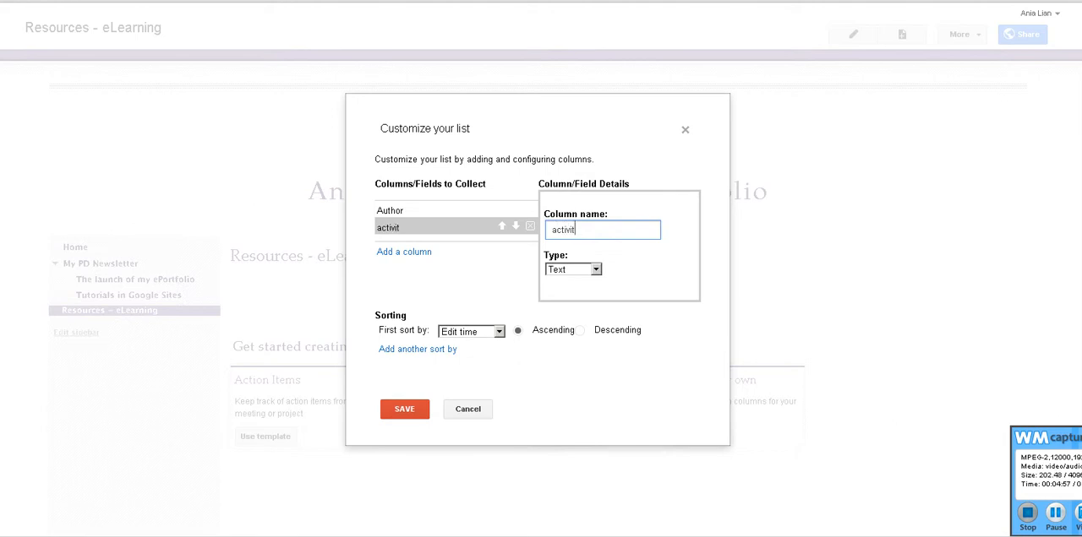
text(y)
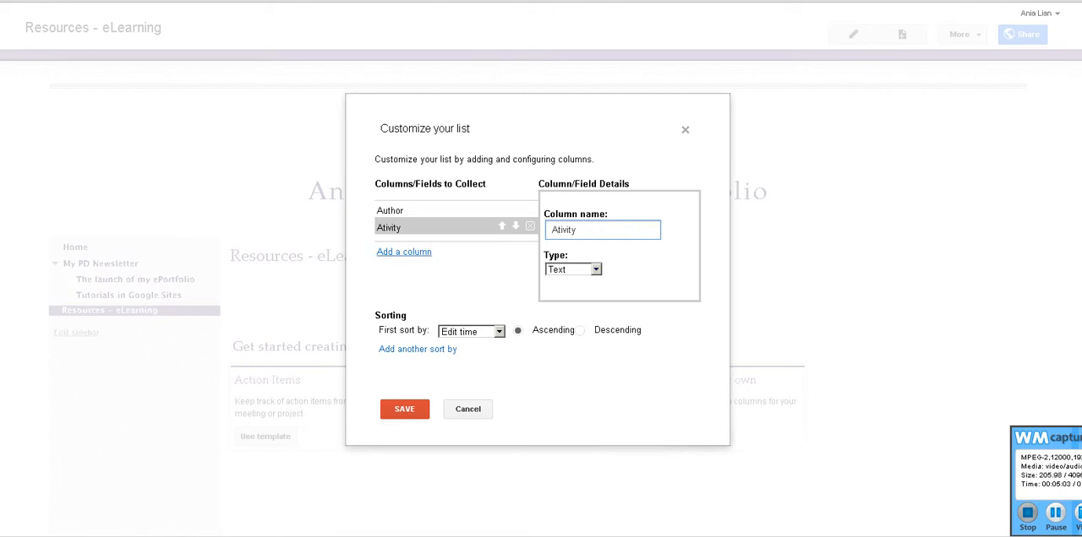
- Add a URL-type LINK column, sort by Author, and save the list setup
click(403, 252)
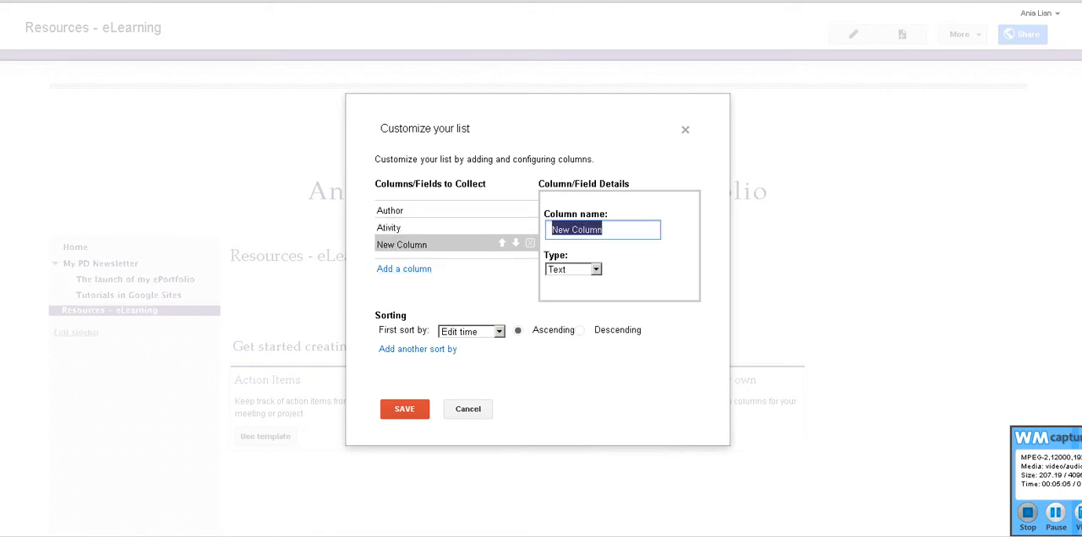
text(LINK)
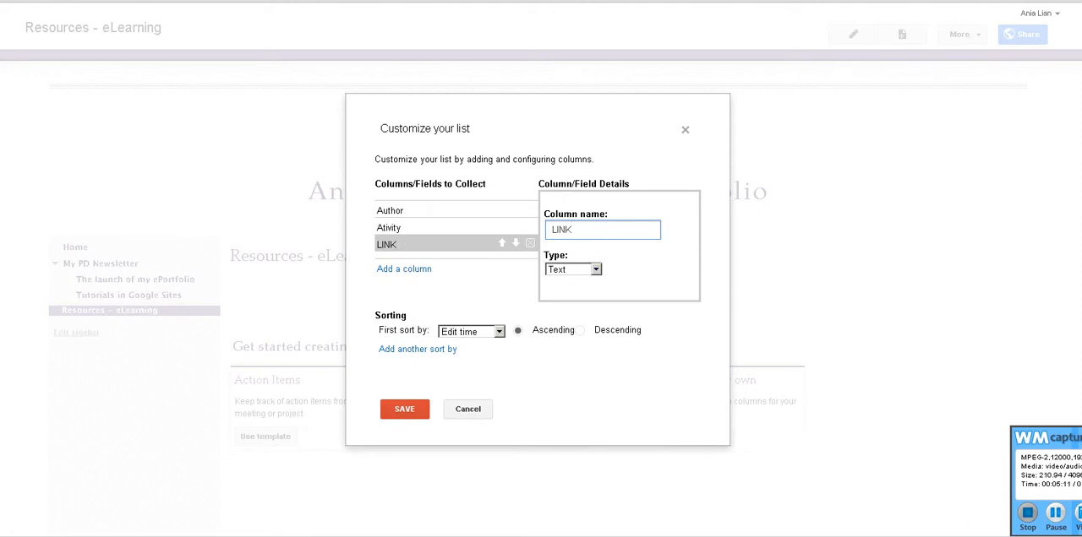
click(573, 269)
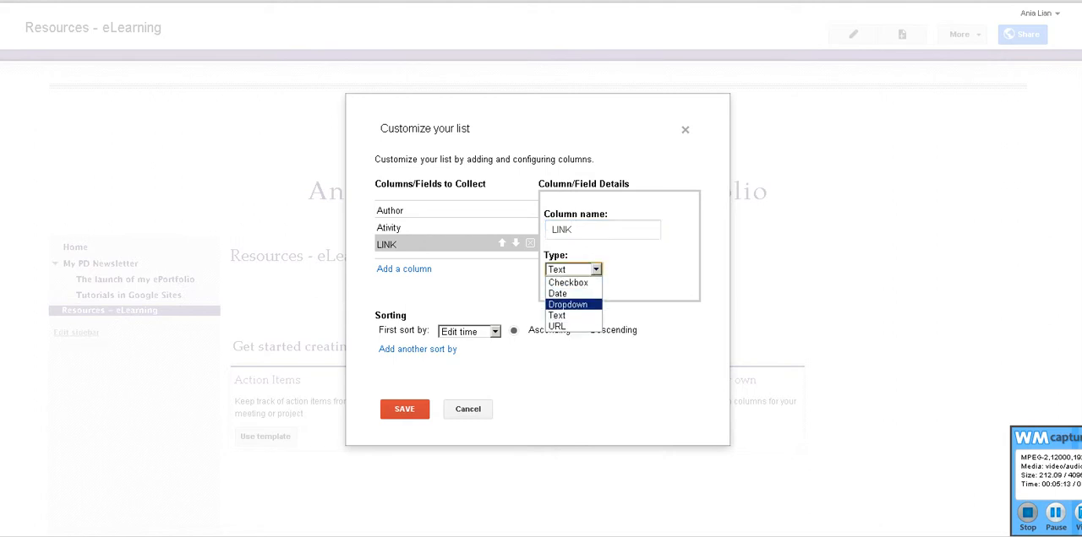
click(556, 327)
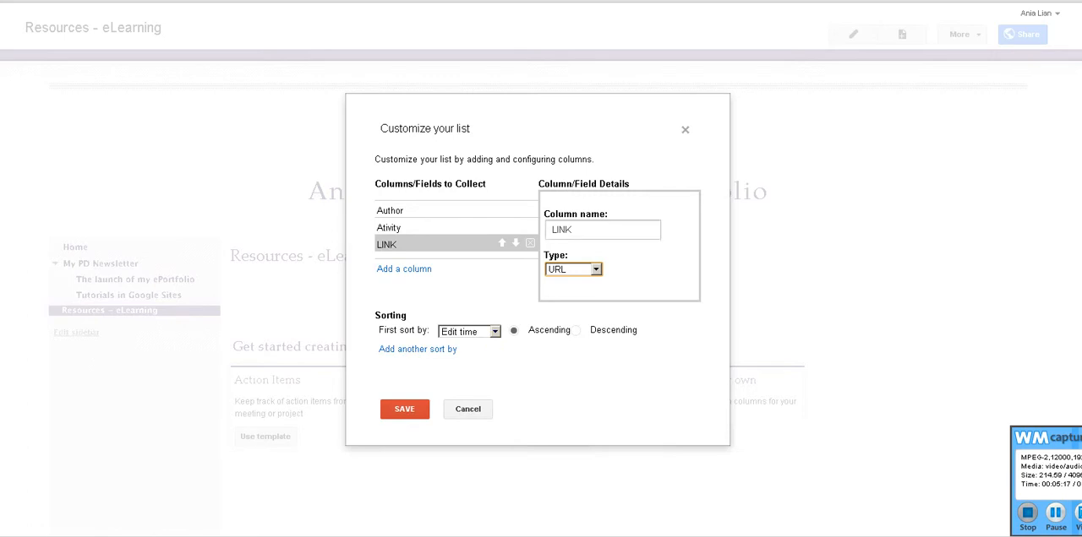
click(495, 330)
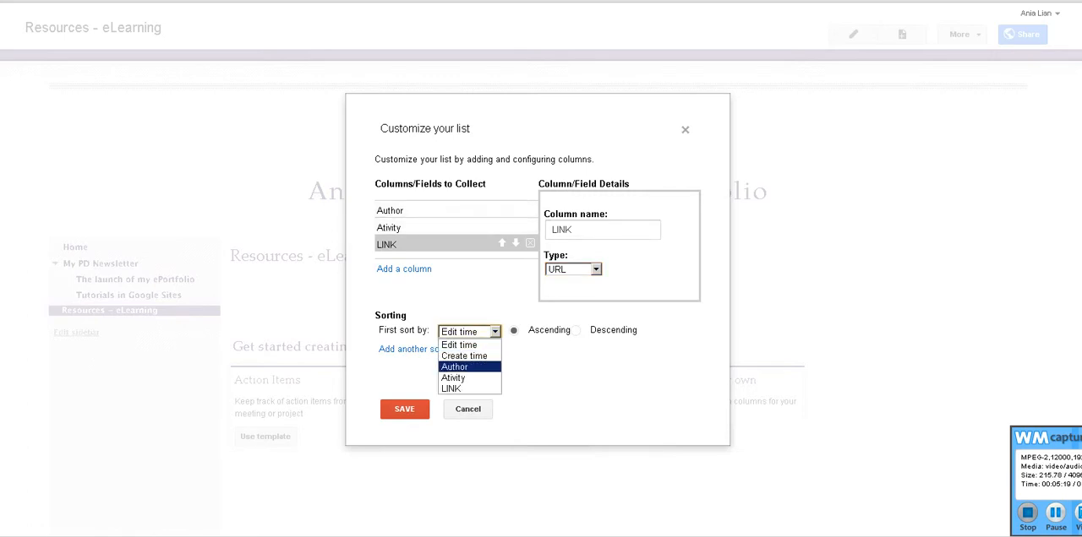
click(453, 366)
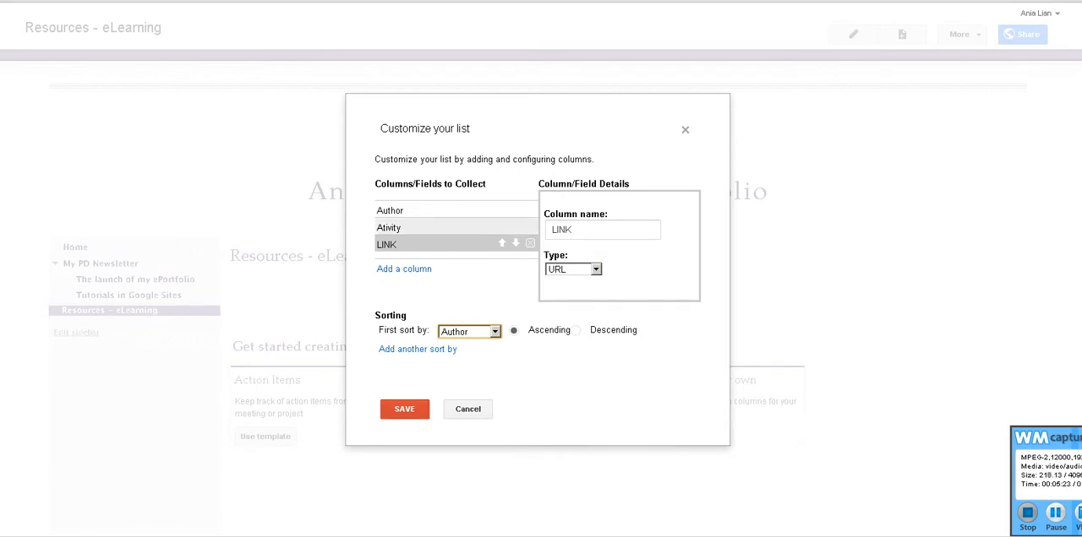
click(388, 228)
text(Activity)
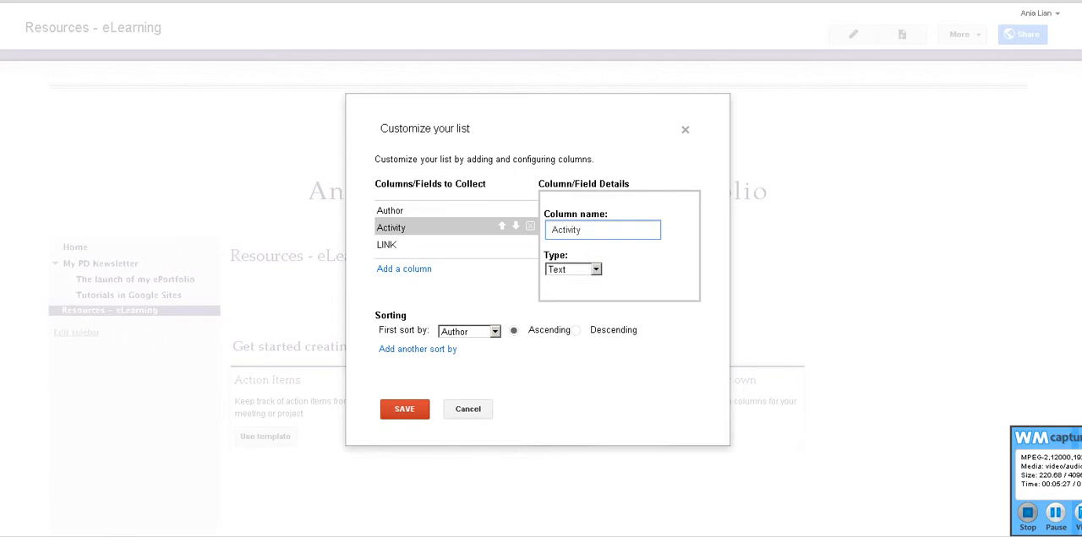
click(404, 409)
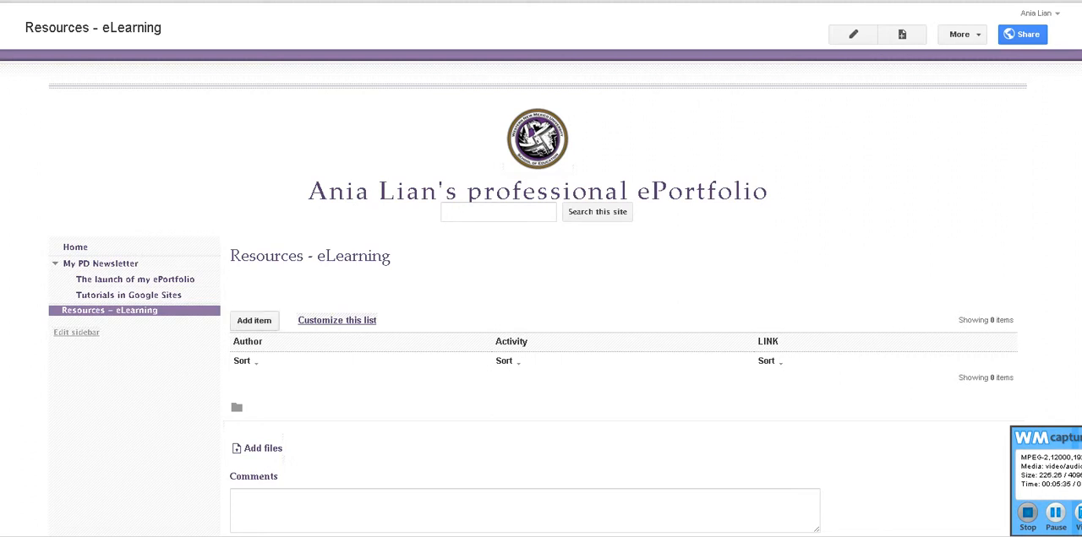
- Add a list item with author Ania Lian and activity 'Text Construction'
click(254, 321)
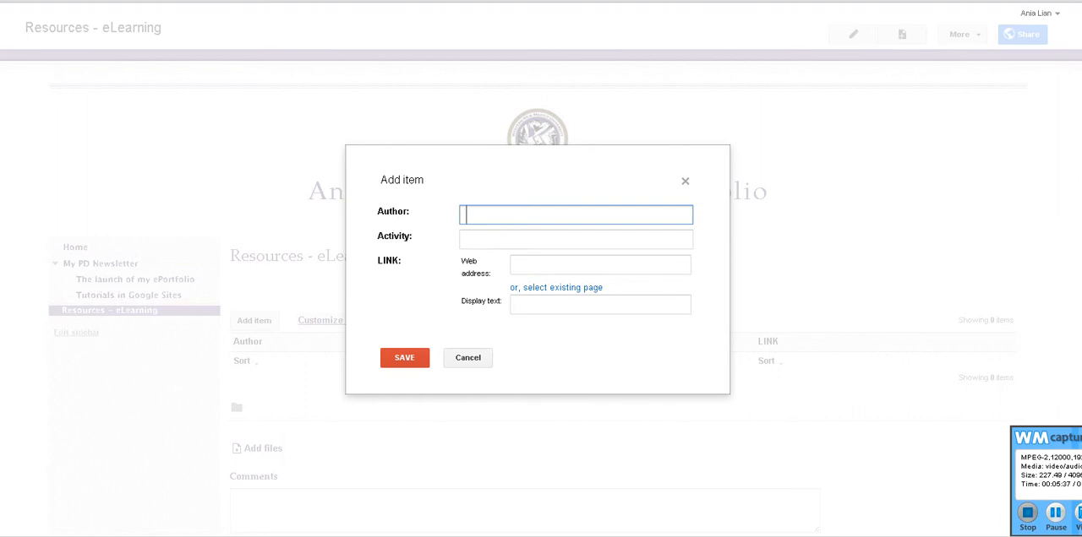
text(Lian,)
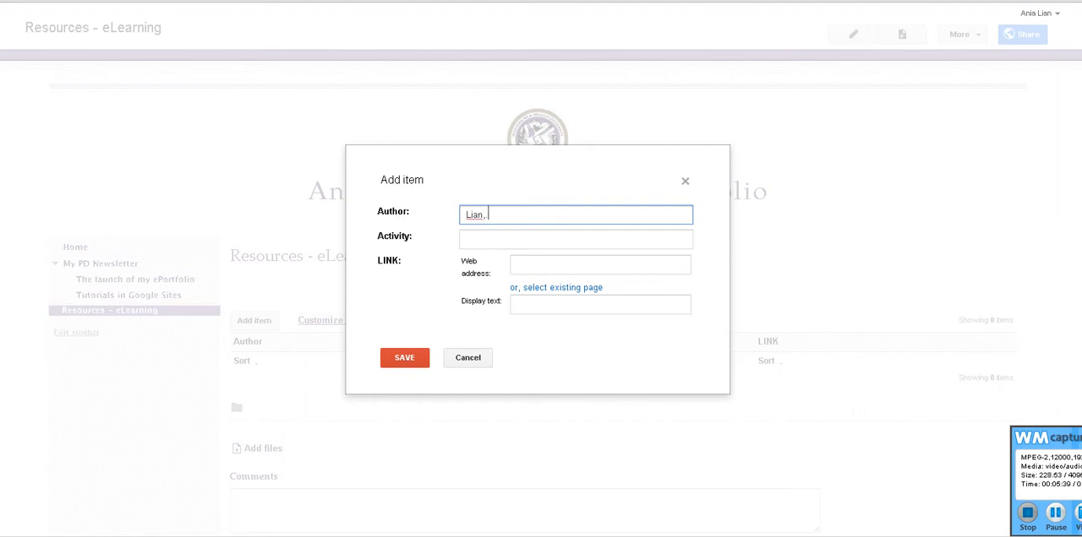
text(Ania)
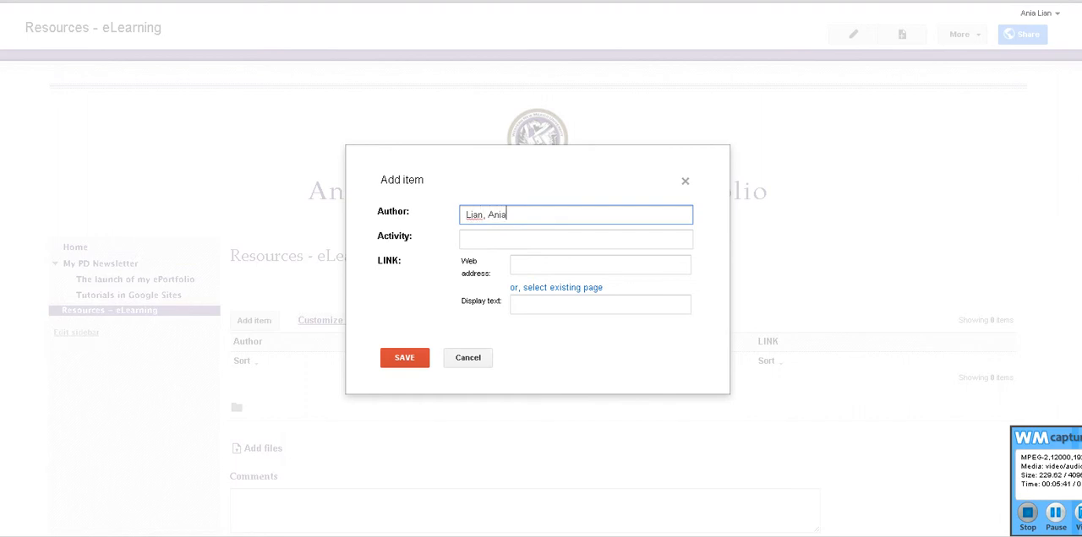
click(576, 239)
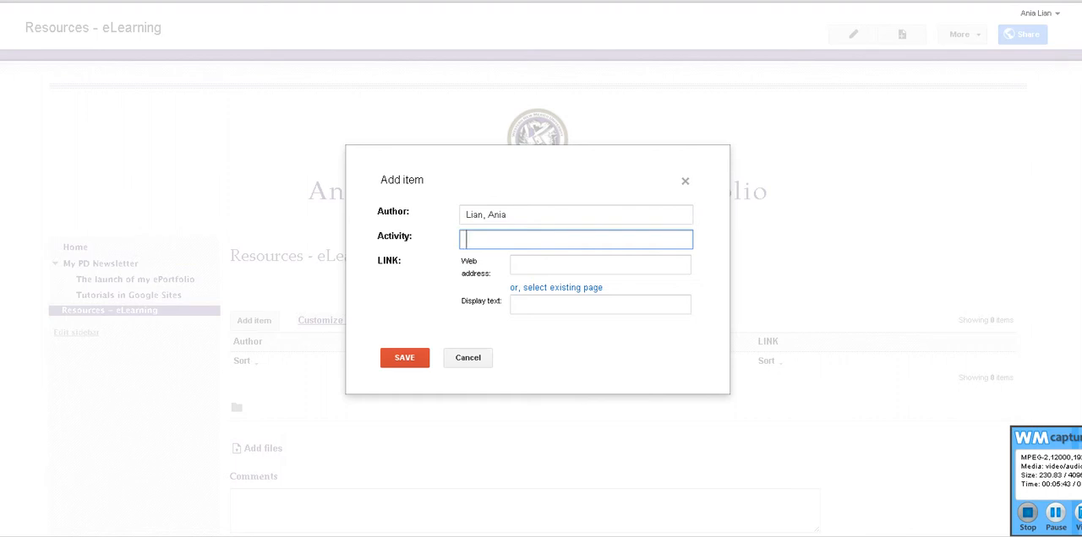
text(Text)
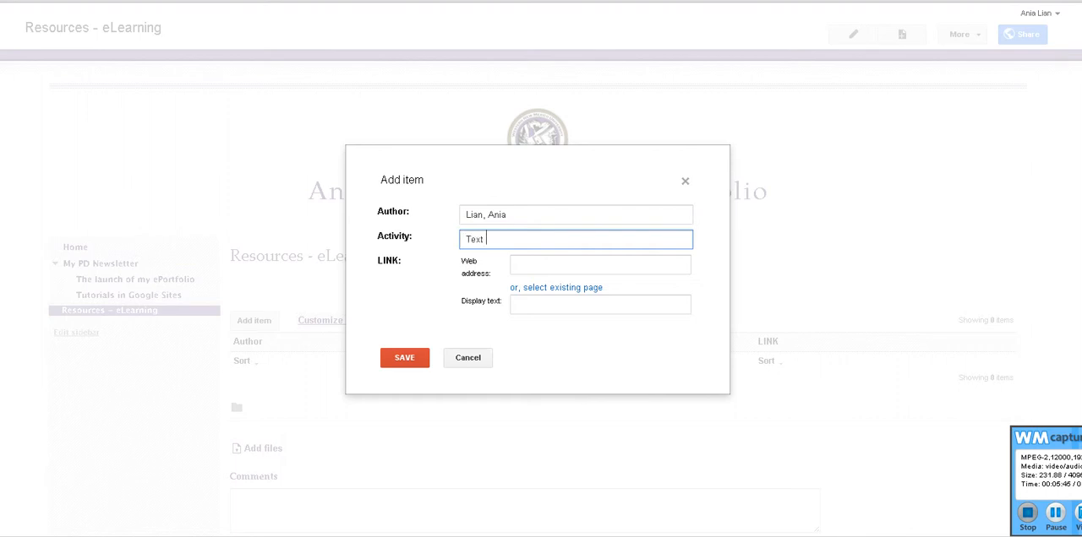
text(Construction)
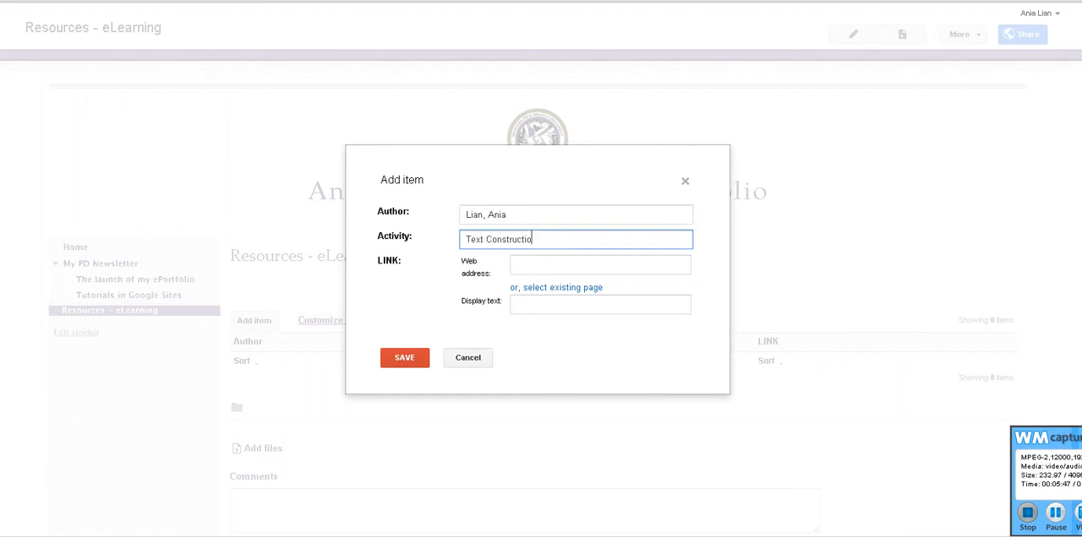
text(n)
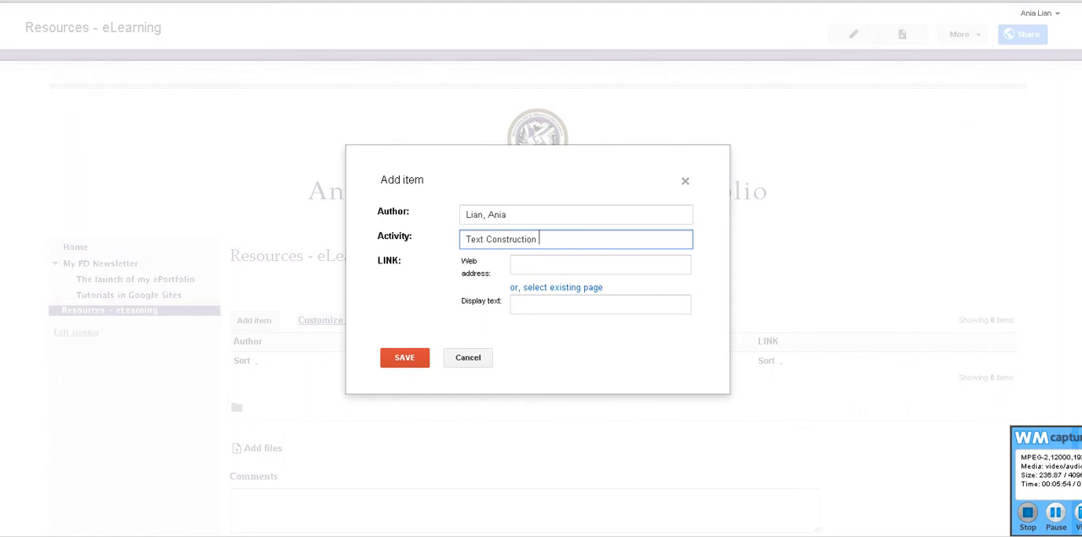
click(600, 265)
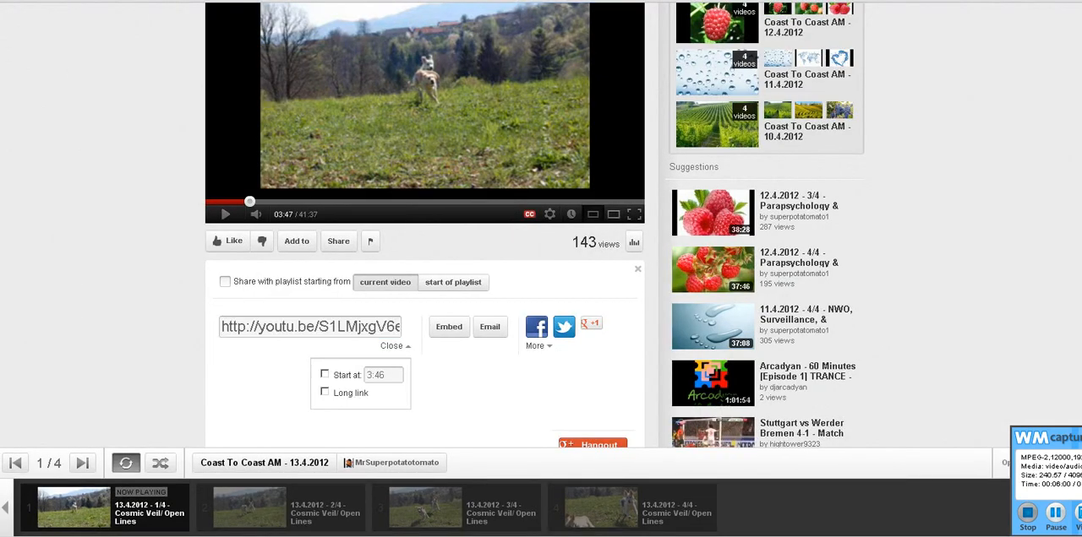
- Copy the video's youtu.be share link from YouTube
right_click(310, 326)
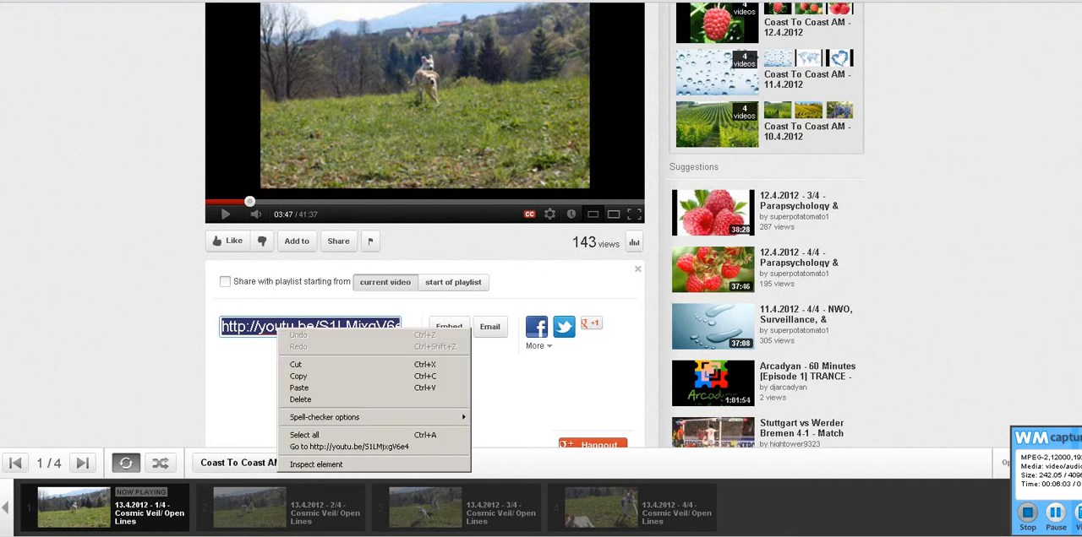
mouse_move(298, 376)
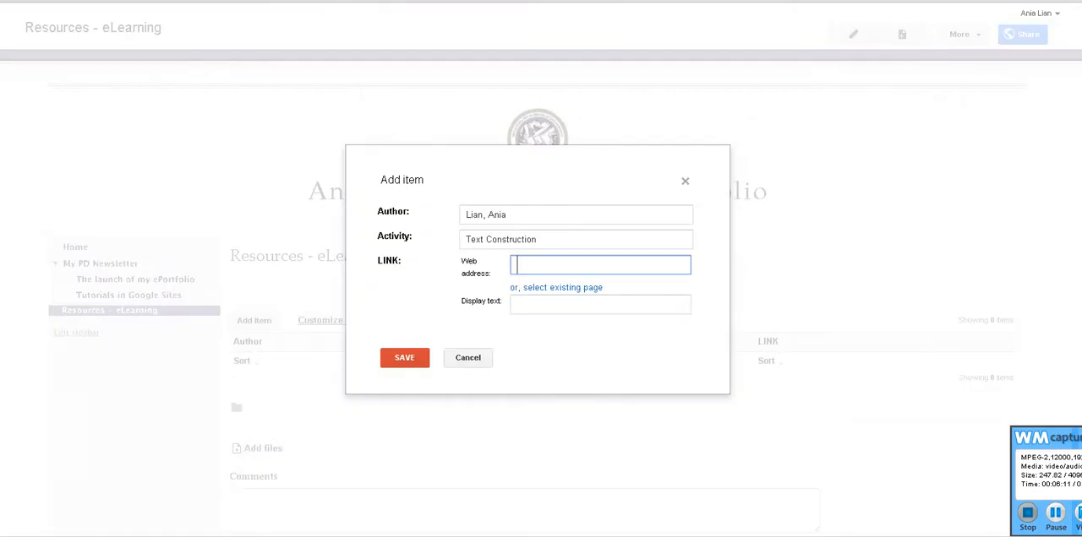
text(http://youtu.be/S1LMjxgV6e4)
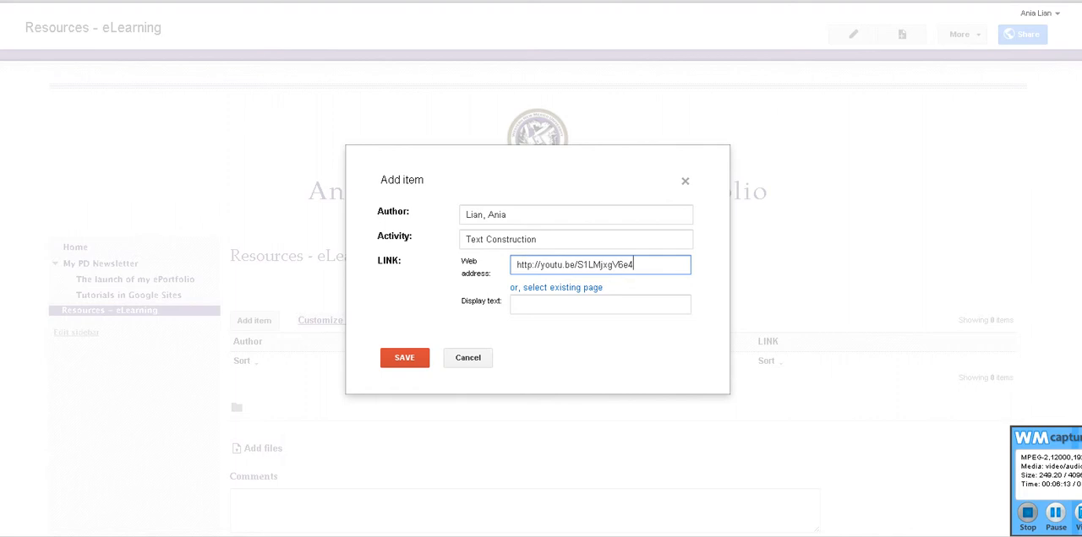
click(600, 304)
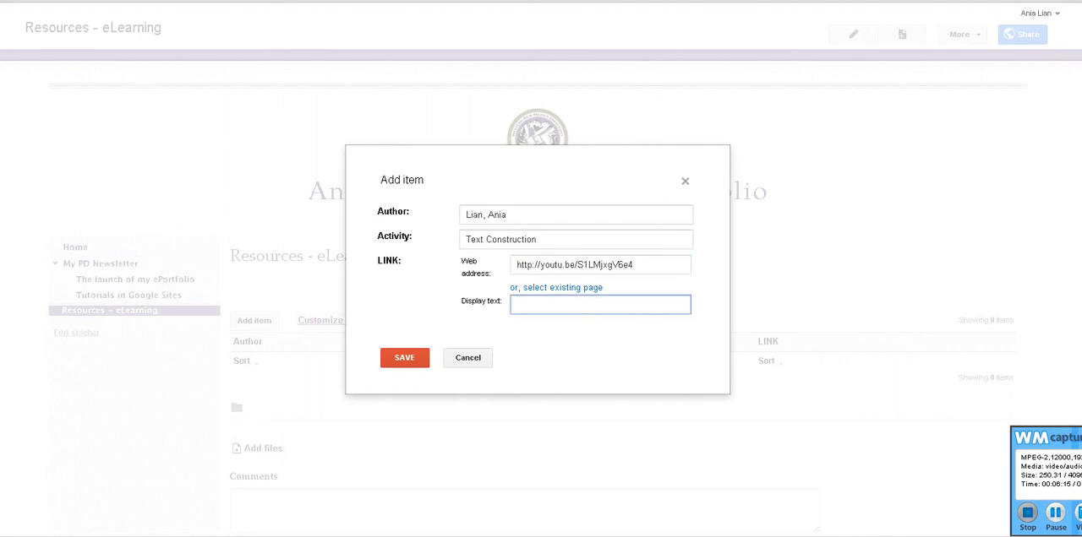
click(600, 305)
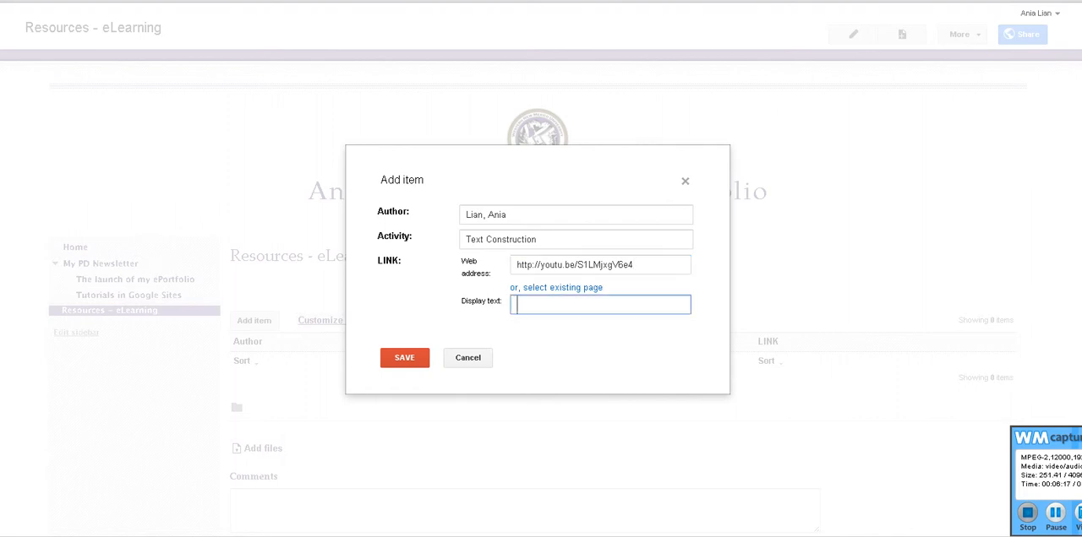
text(Click for)
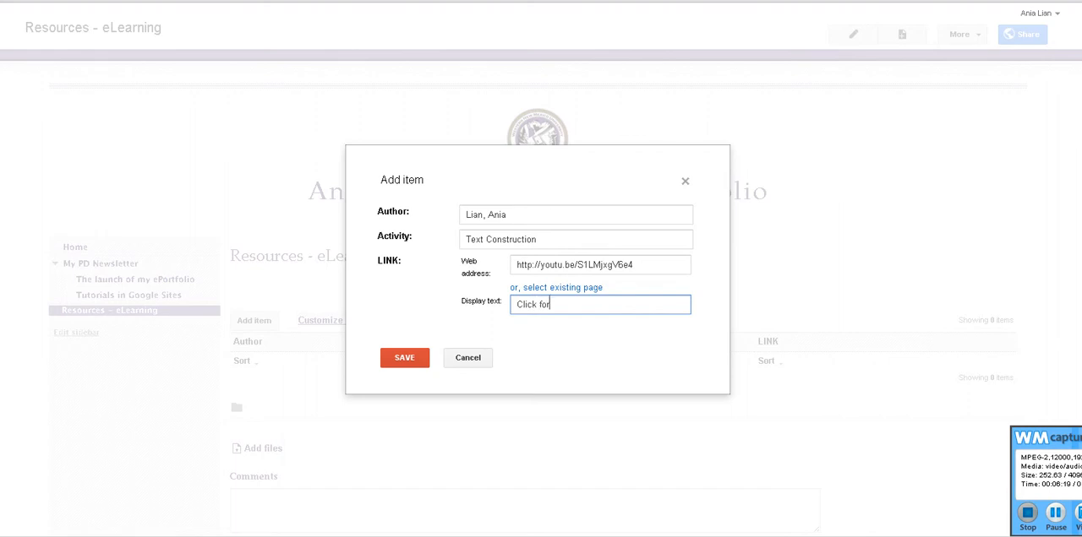
text(the Activi)
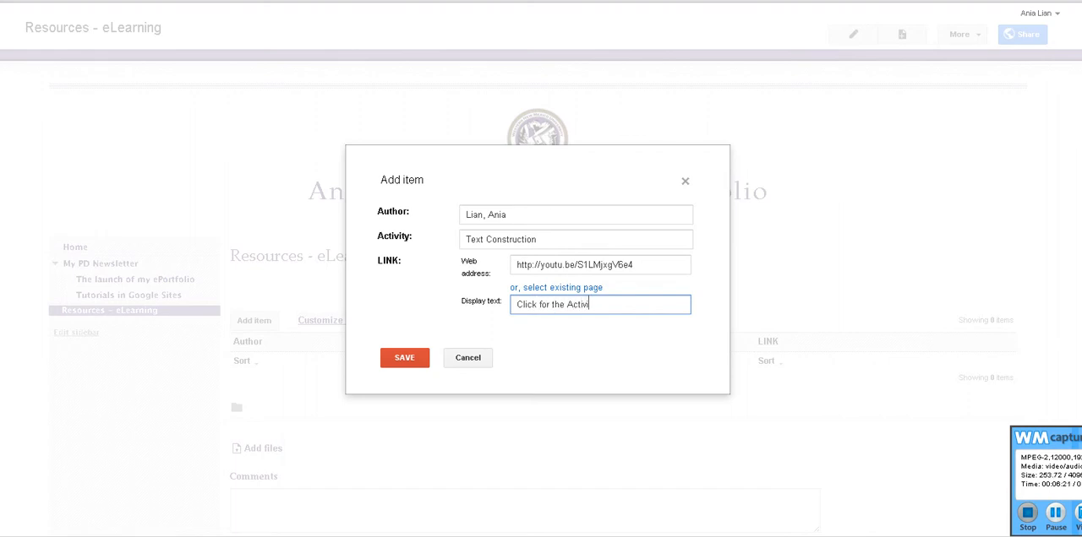
click(404, 358)
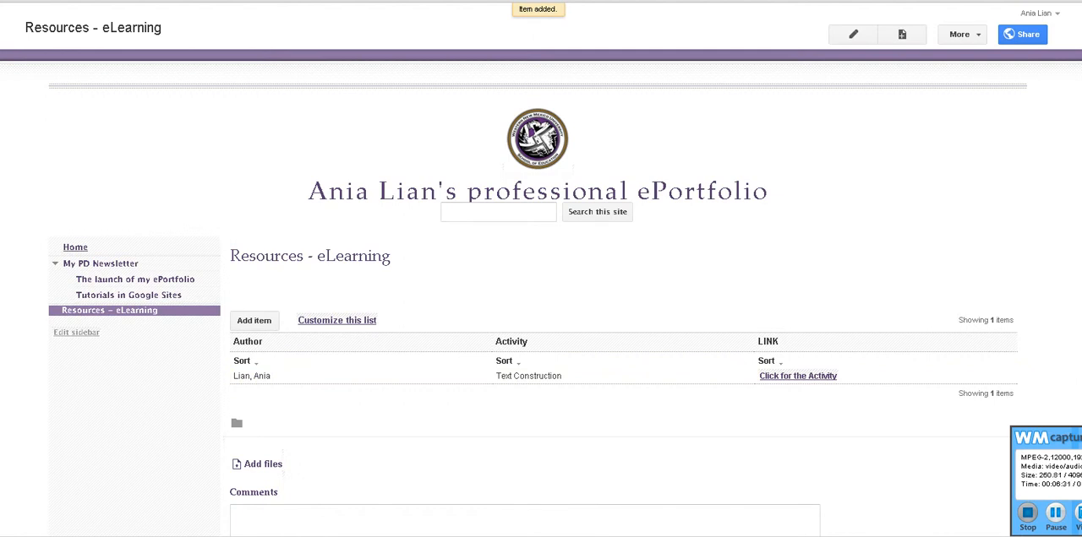
click(74, 247)
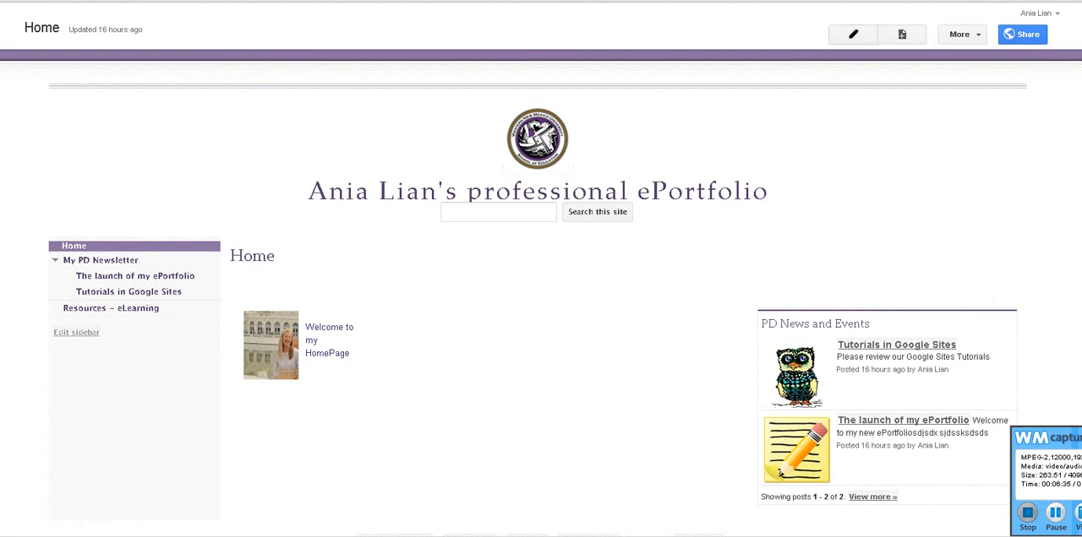
- Edit the Home page and insert a Recent list items gadget in the middle column
click(851, 34)
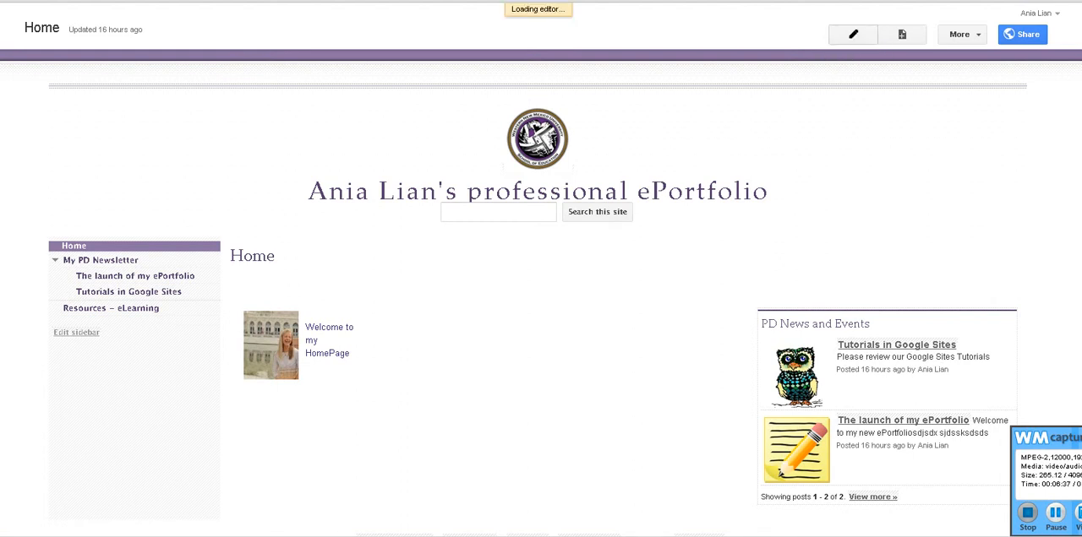
click(853, 34)
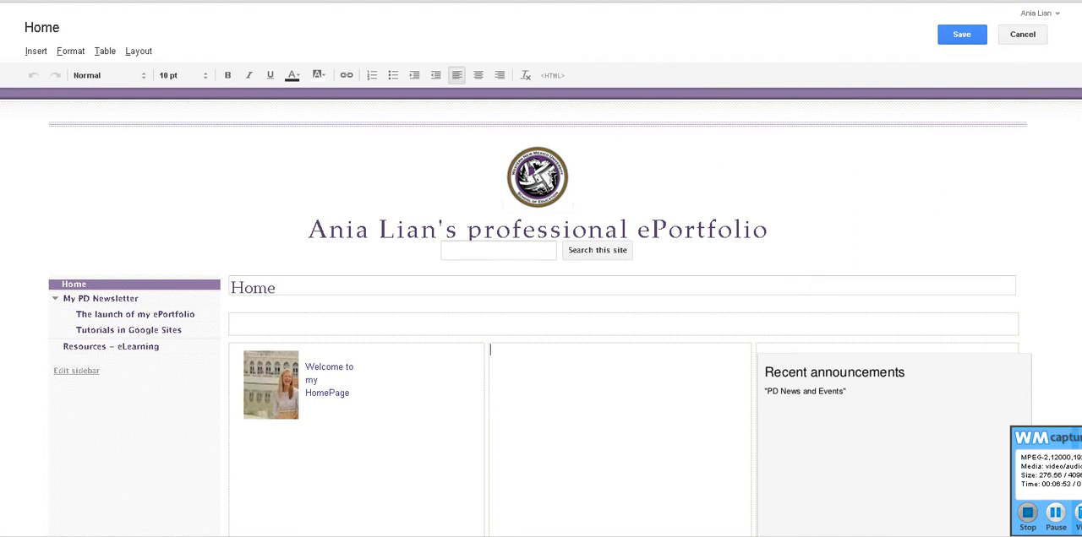
click(36, 51)
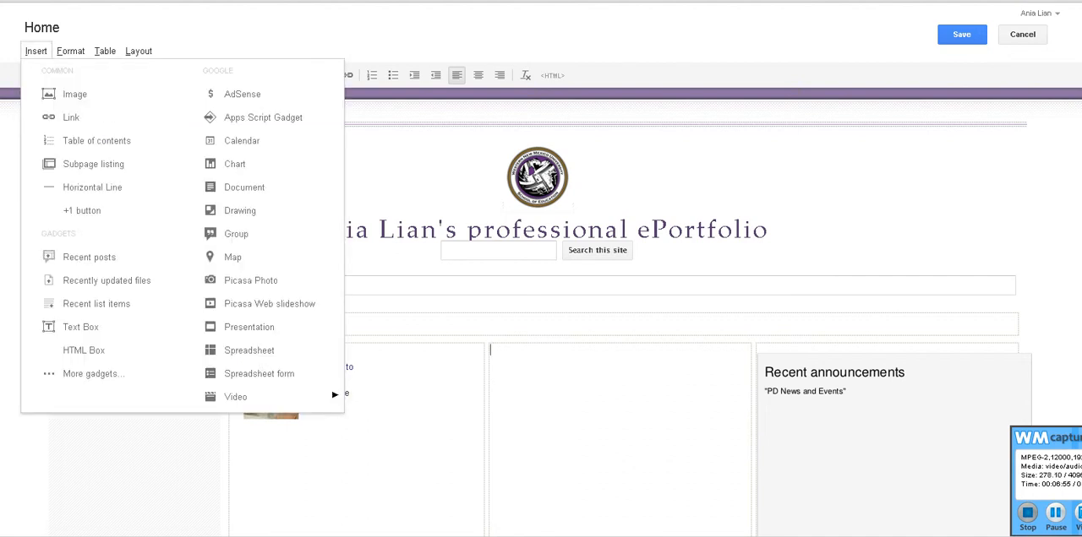
mouse_move(96, 304)
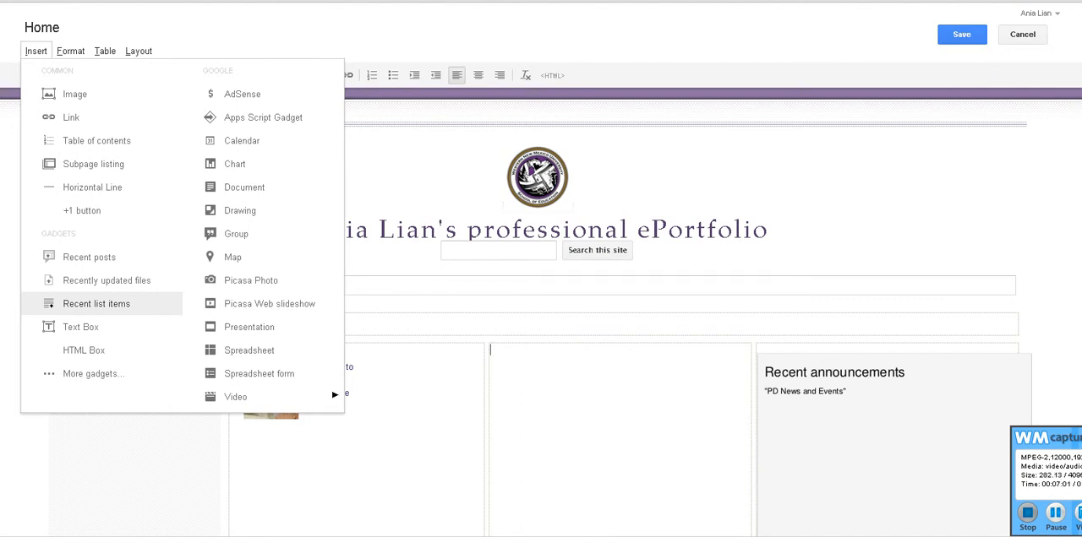
click(96, 303)
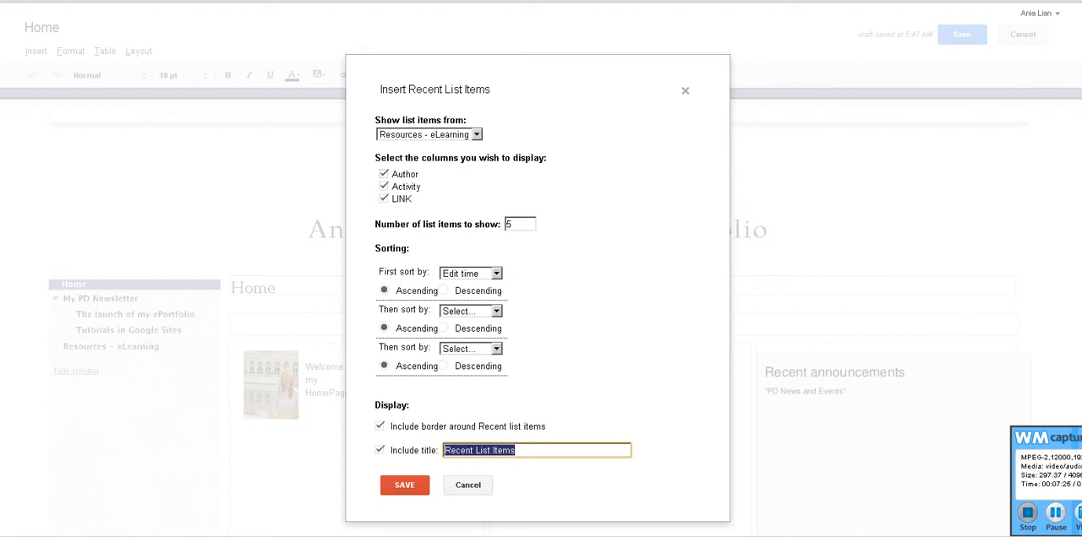
- Configure the gadget without Author, showing 20 items, titled 'e-Learning Resources', and save
click(384, 174)
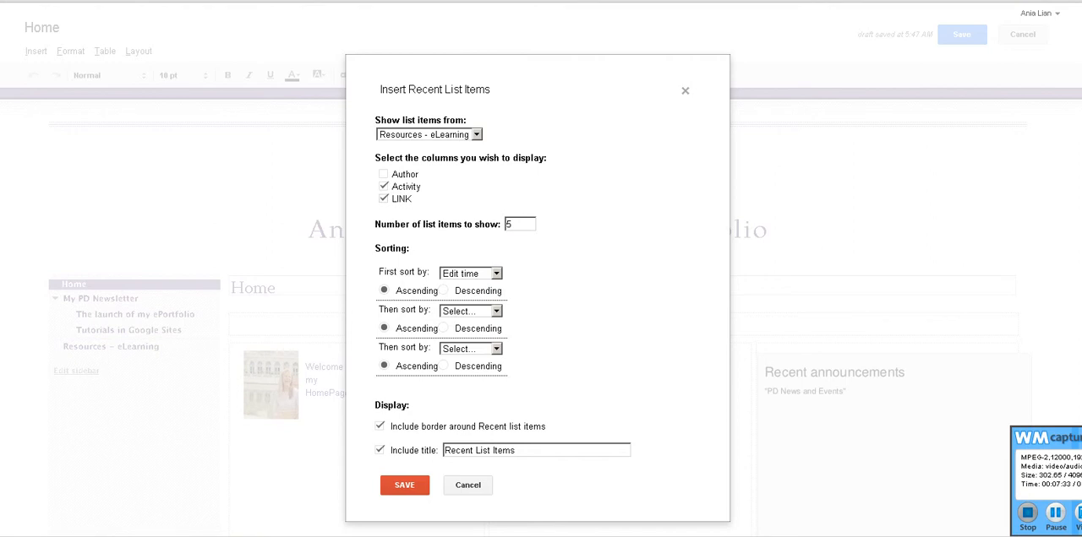
text(20)
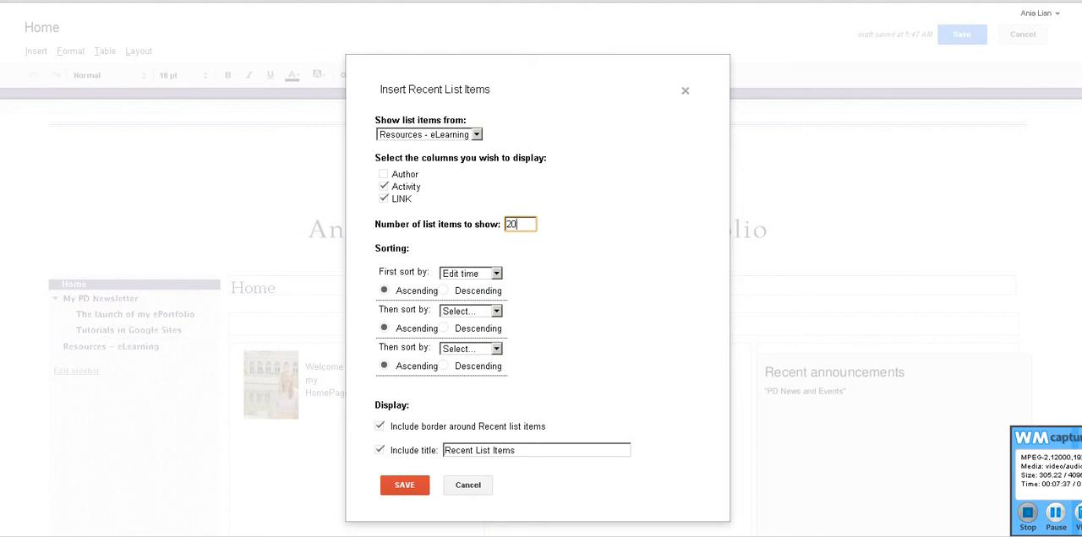
triple_click(536, 450)
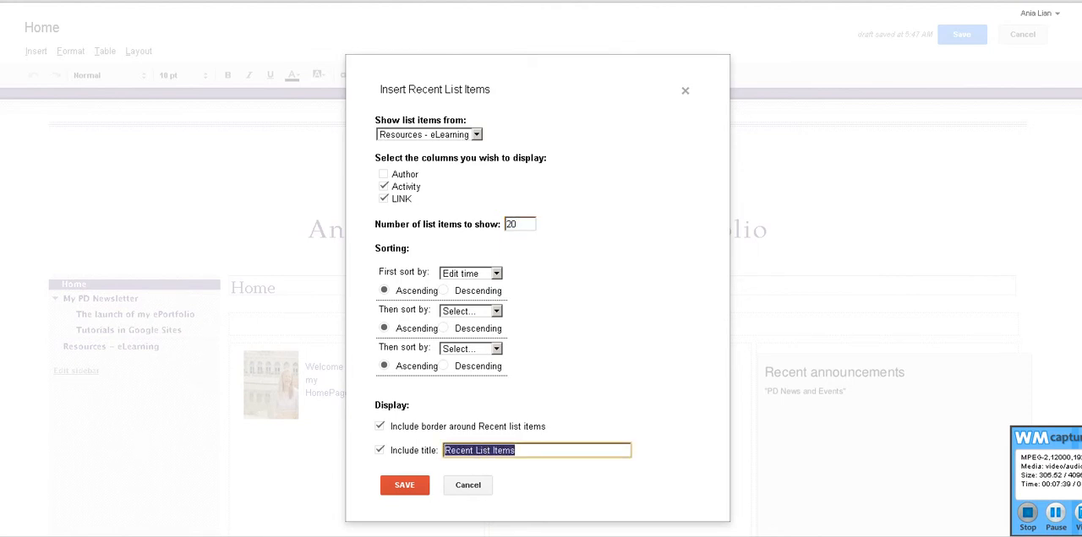
text(ELearning Resour)
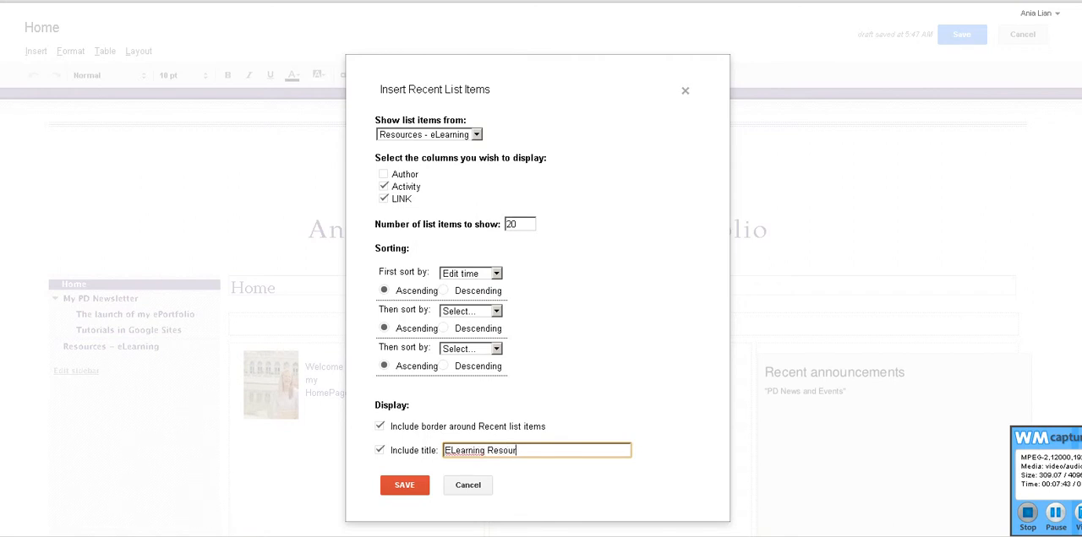
text(ces)
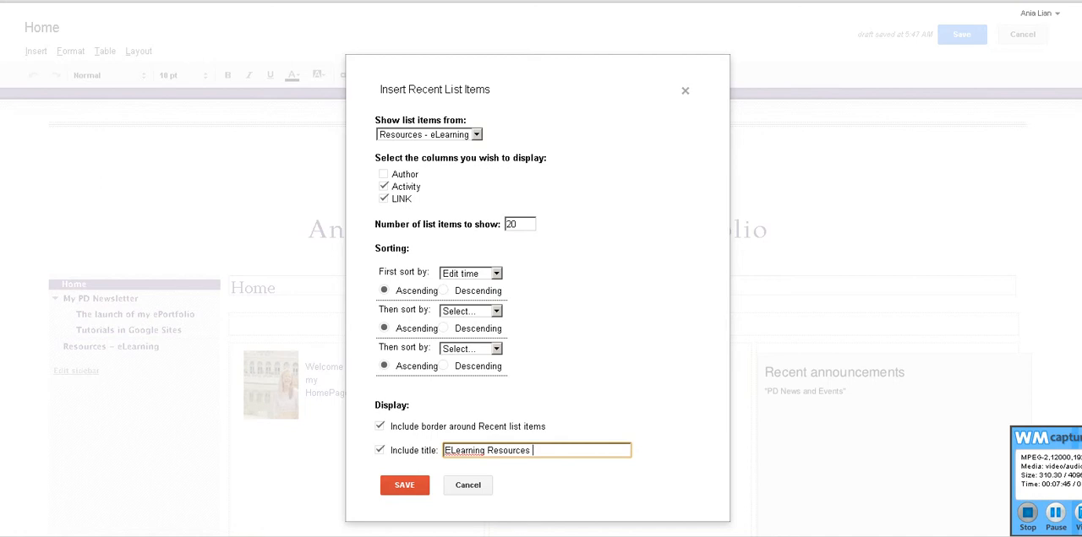
text(eLearning Resources)
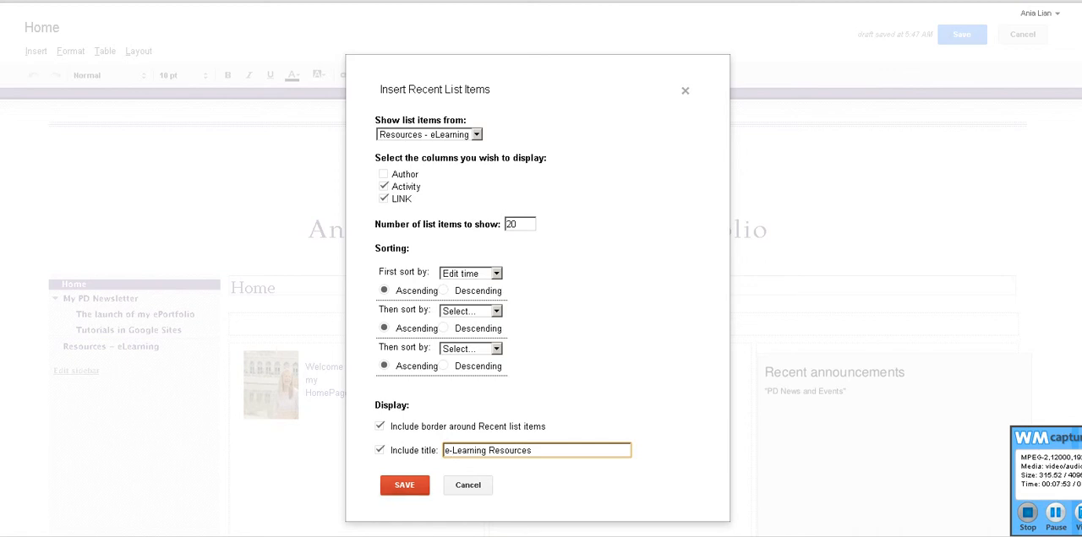
click(404, 485)
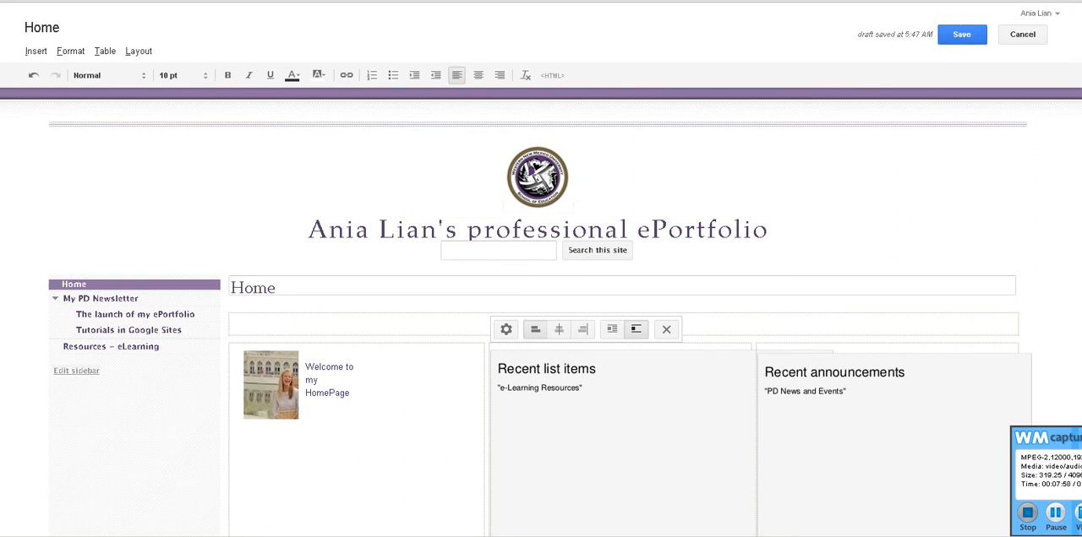
- Save the Home page and scroll to review the e-Learning Resources list beside PD News and Events
click(962, 34)
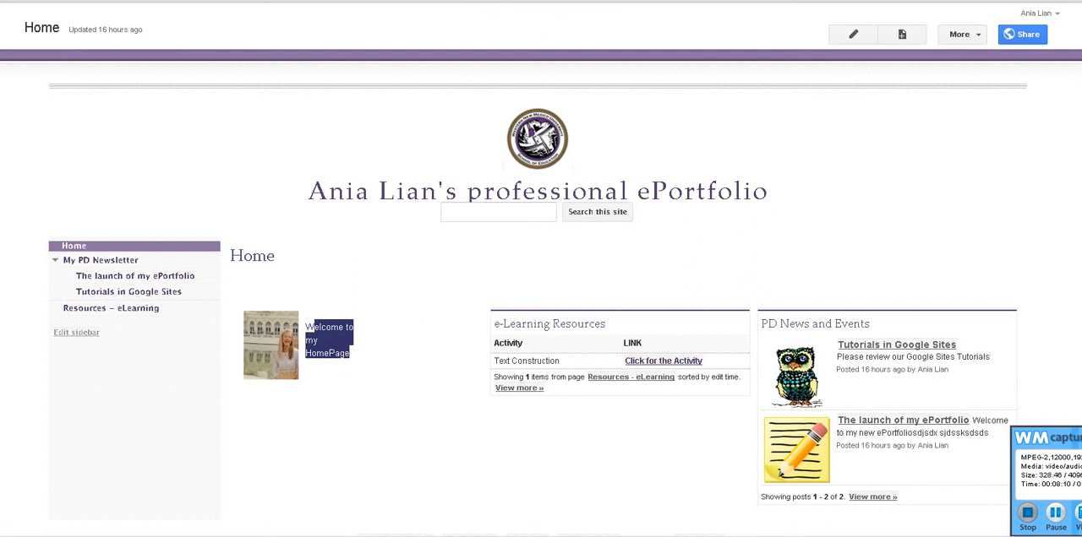
scroll(down, 3)
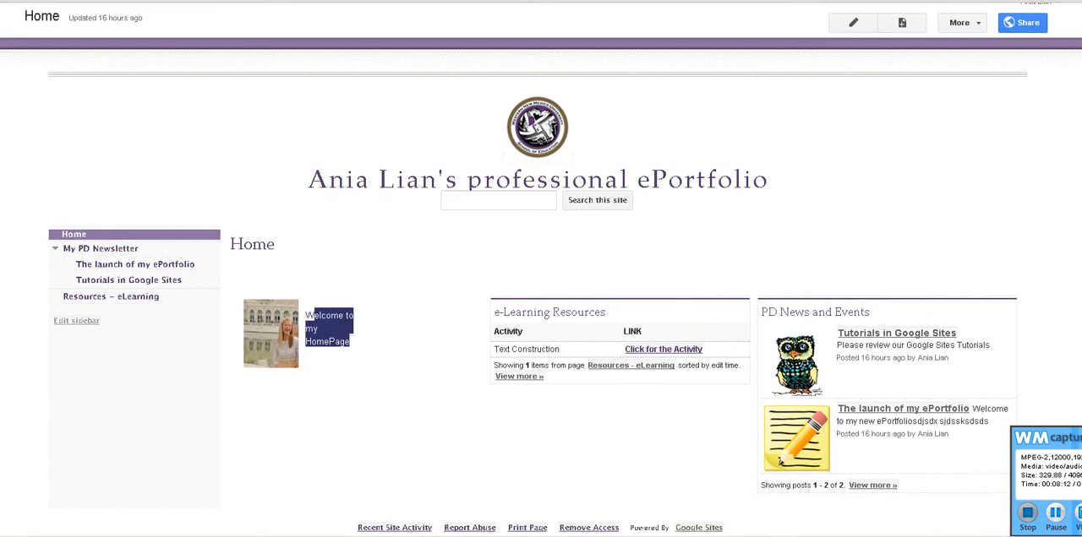